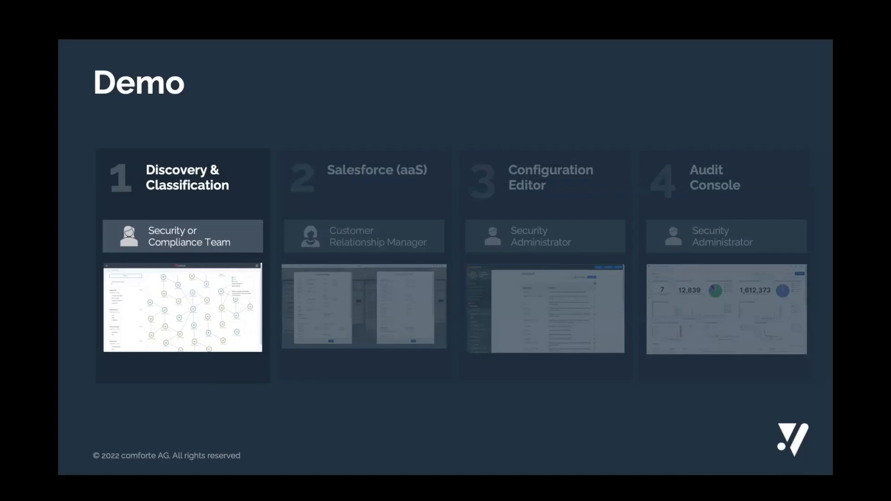
Select the crmapp.corp.com node to reveal its six linked nodes in the legend
left_click(182, 307)
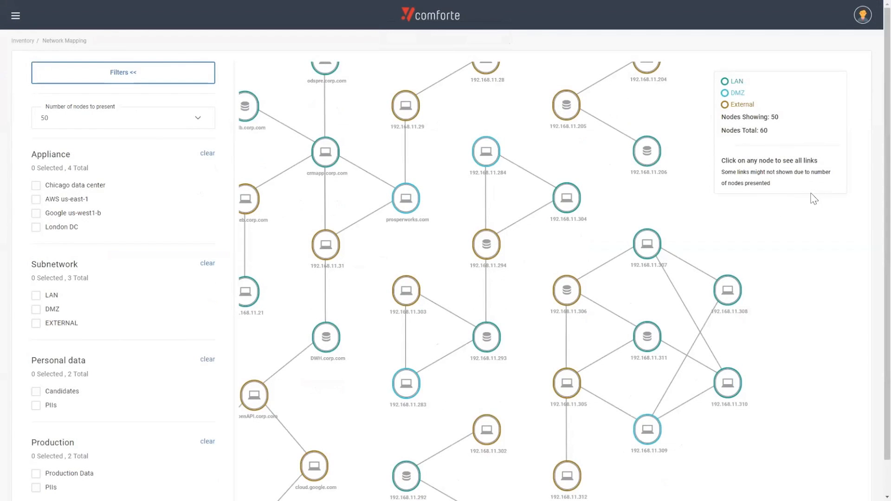
mouse_move(791, 211)
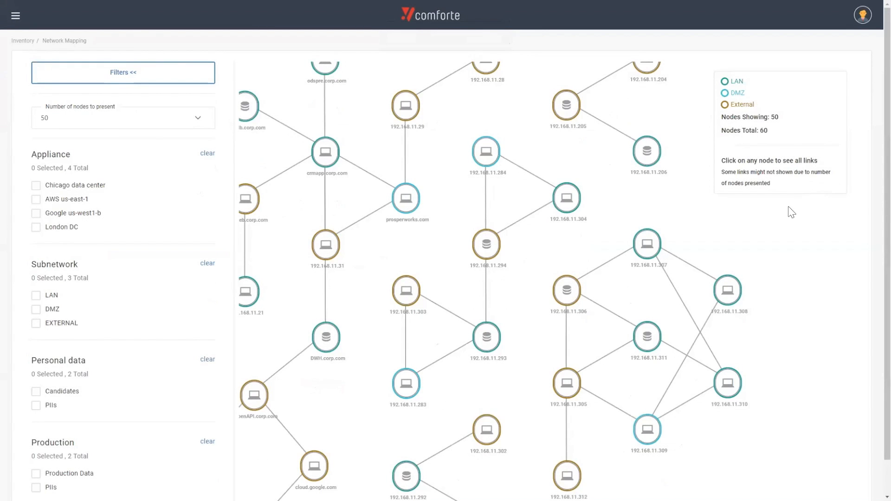
mouse_move(778, 219)
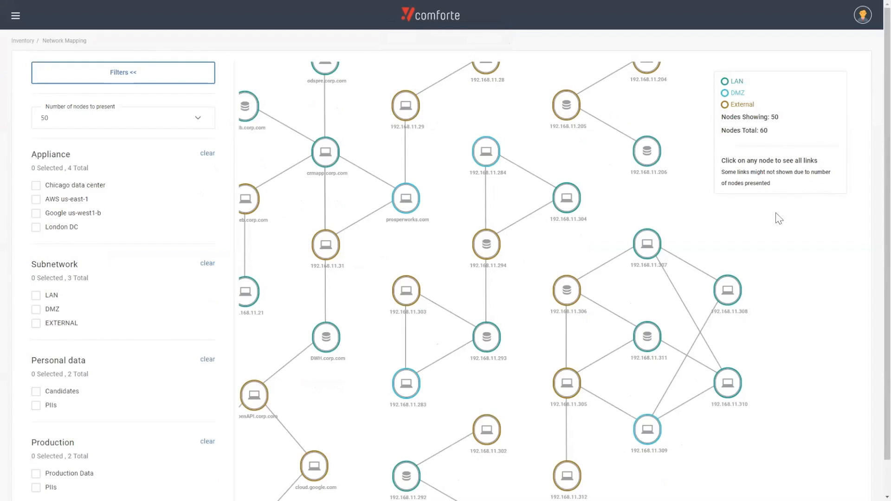
mouse_move(780, 217)
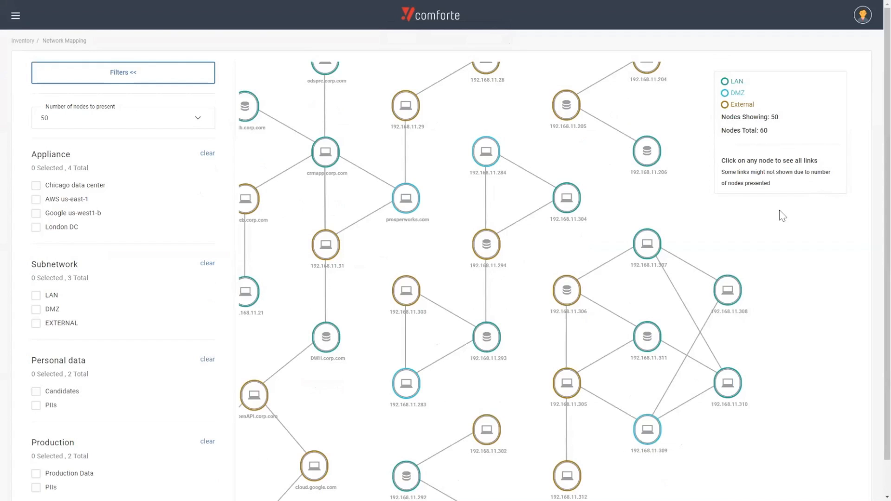
mouse_move(759, 217)
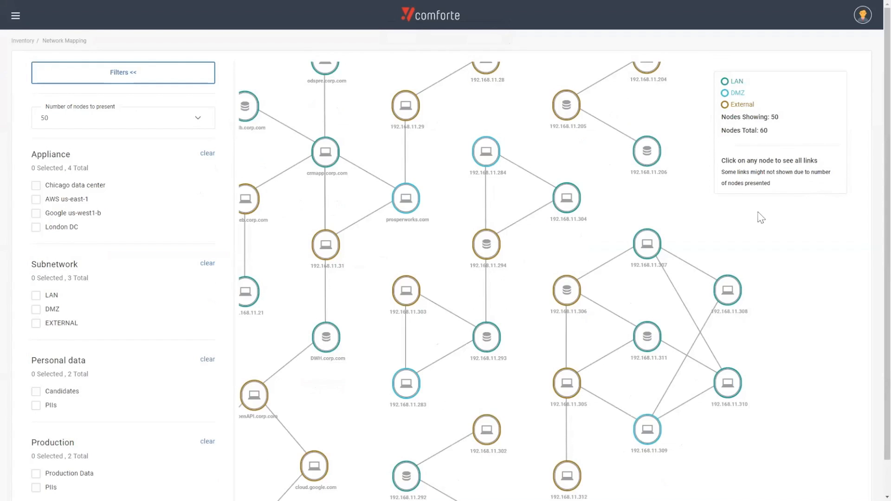
mouse_move(758, 222)
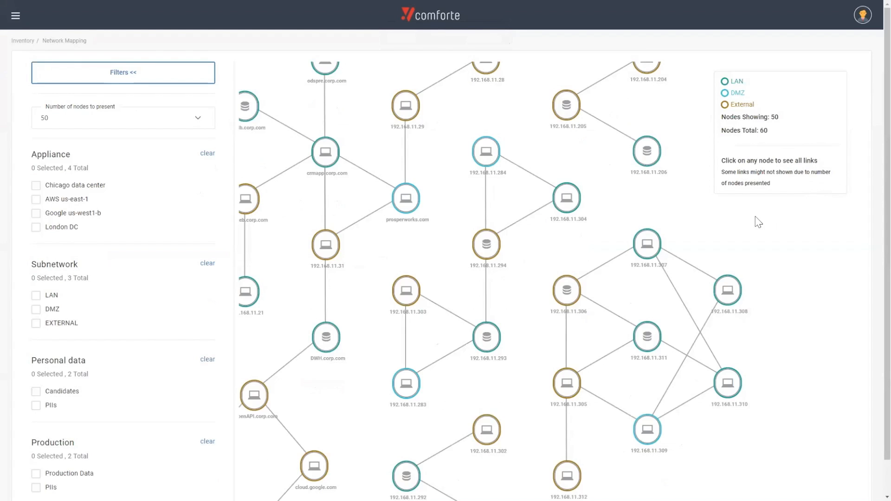
mouse_move(760, 224)
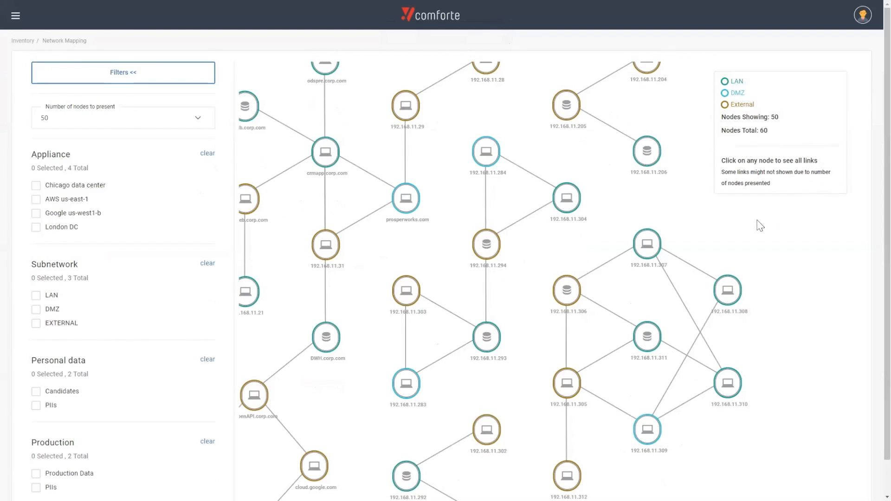
mouse_move(780, 221)
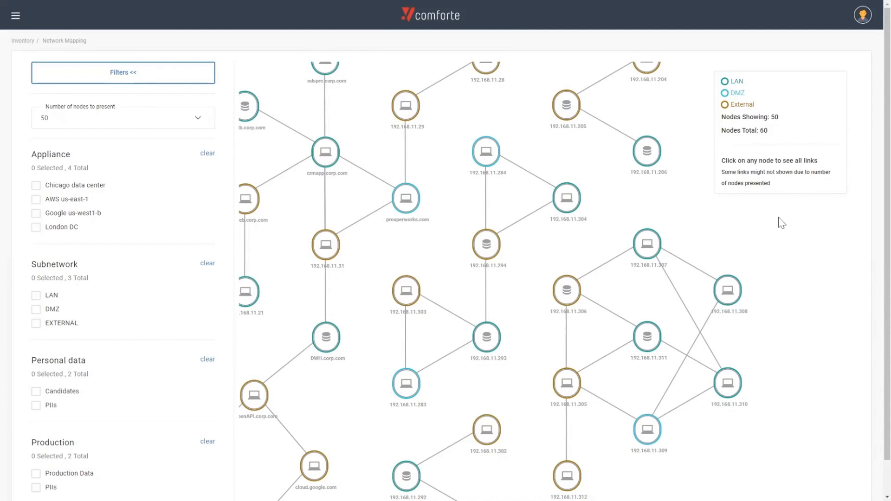
mouse_move(441, 240)
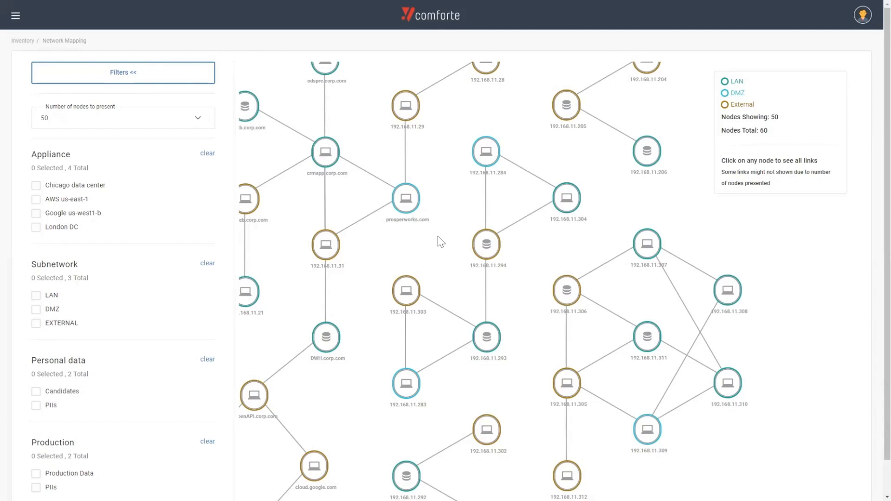
mouse_move(465, 238)
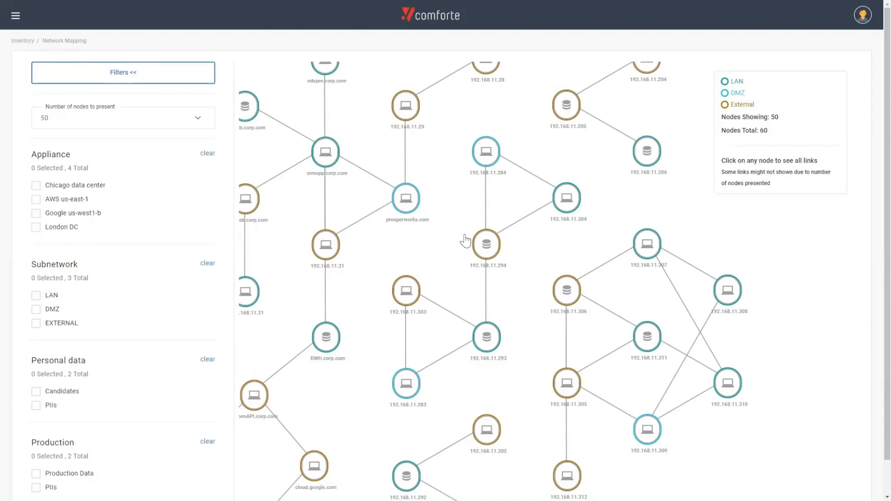
mouse_move(418, 250)
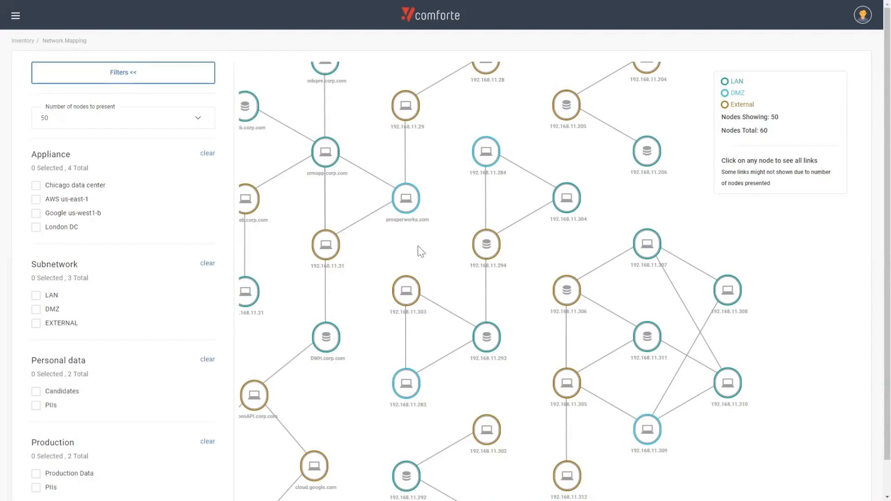
mouse_move(448, 248)
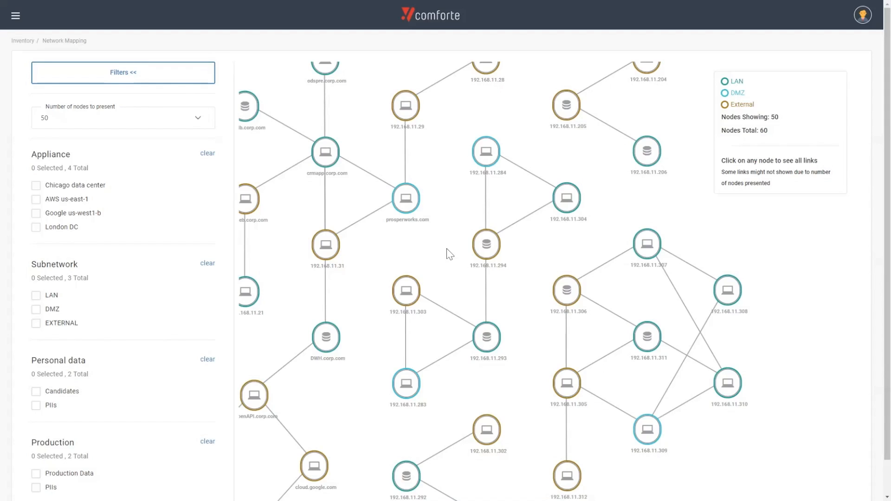
mouse_move(467, 267)
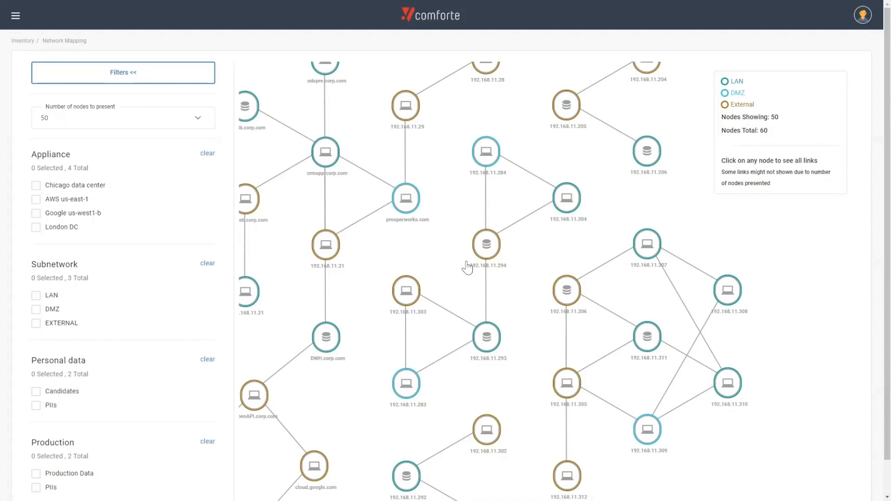
mouse_move(467, 268)
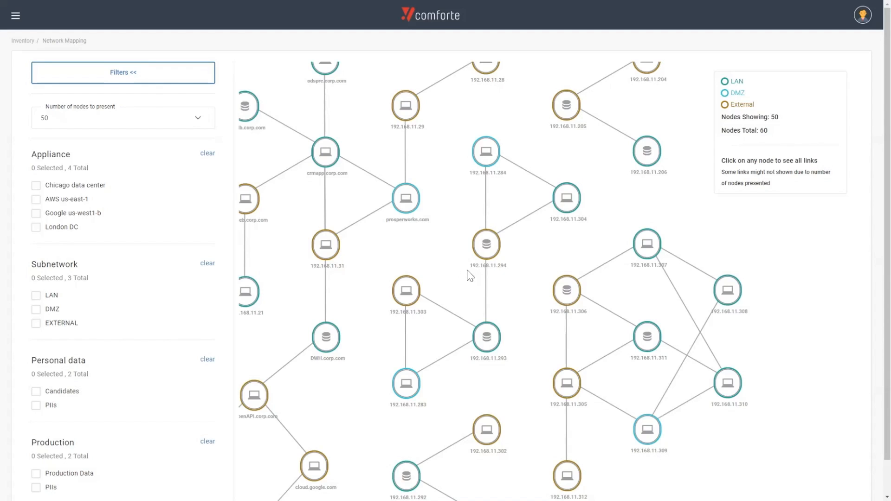
mouse_move(448, 263)
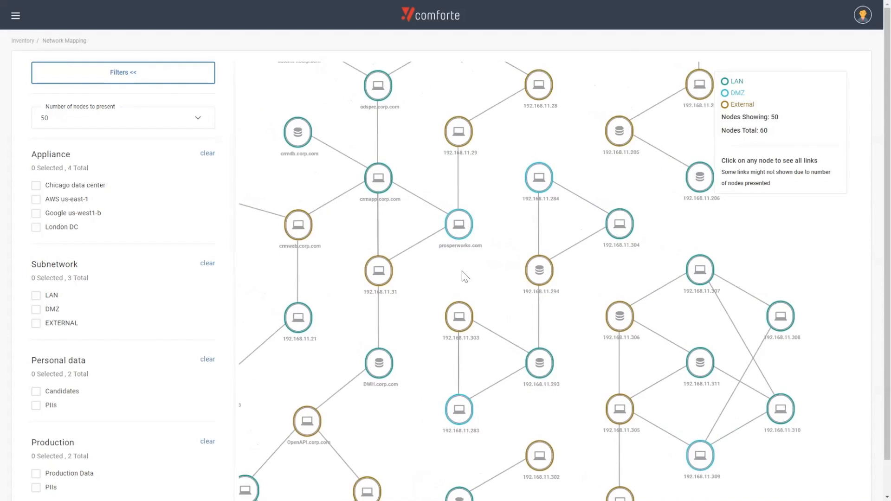
mouse_move(422, 245)
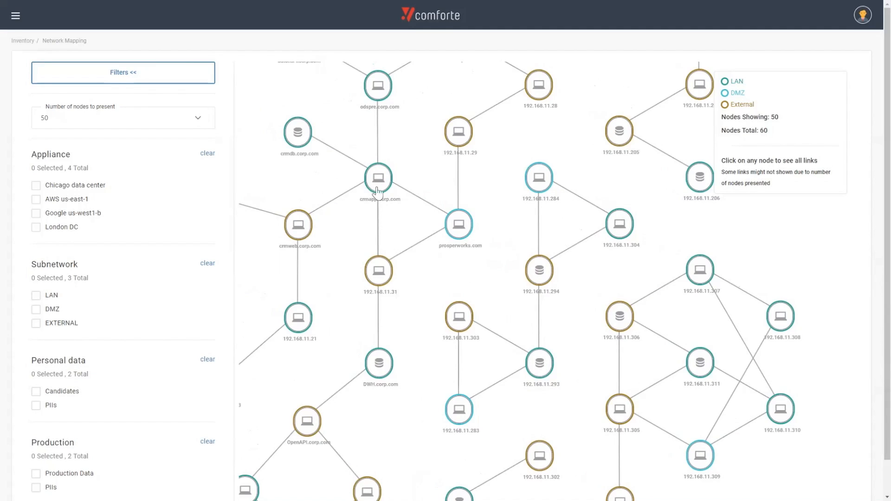
left_click(378, 177)
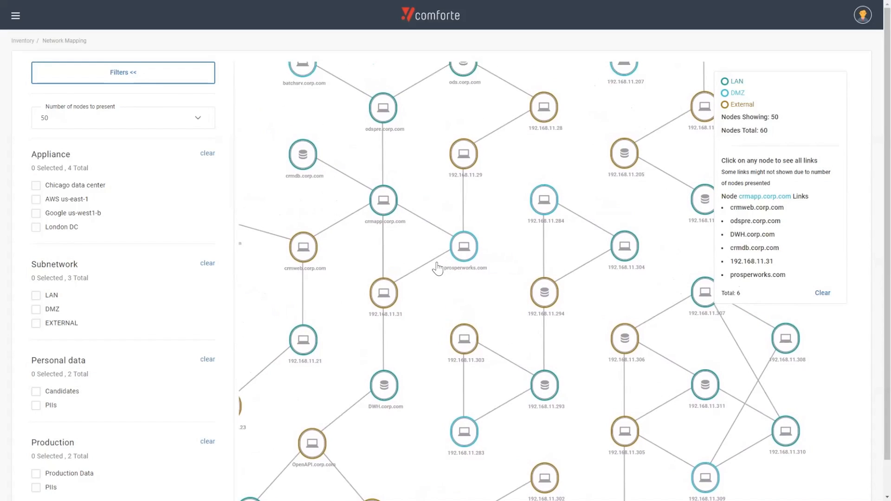
mouse_move(437, 268)
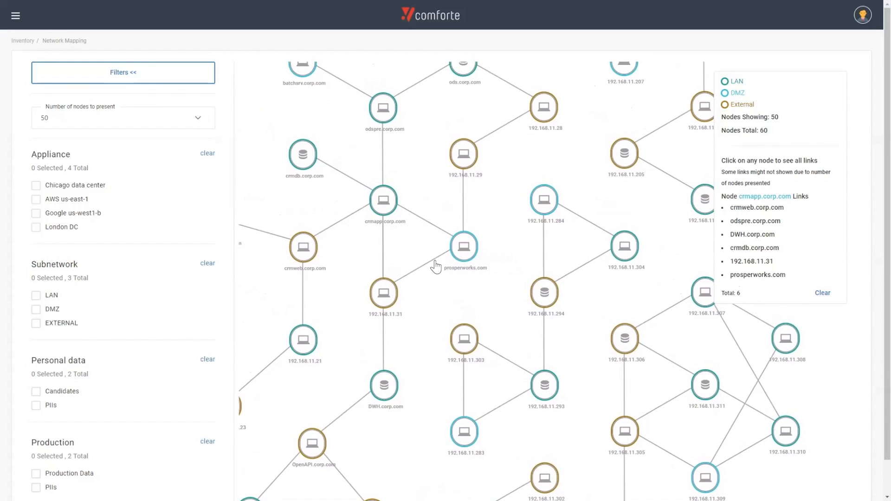
mouse_move(423, 255)
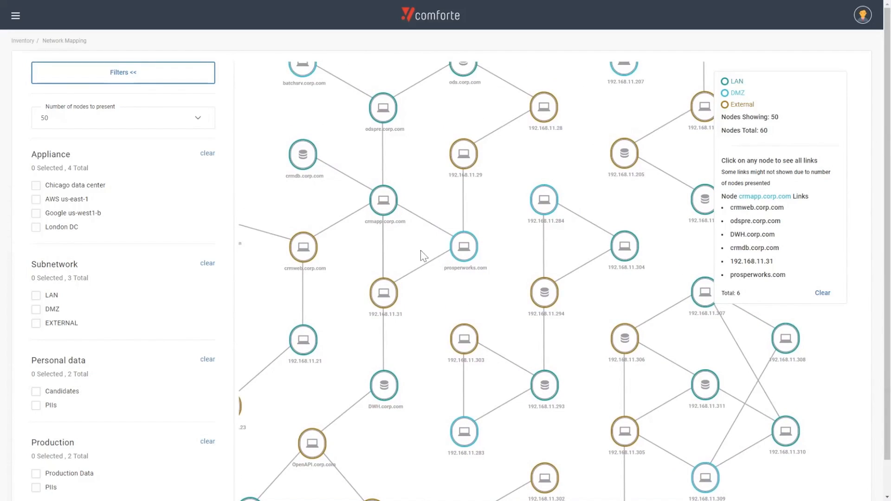
mouse_move(437, 192)
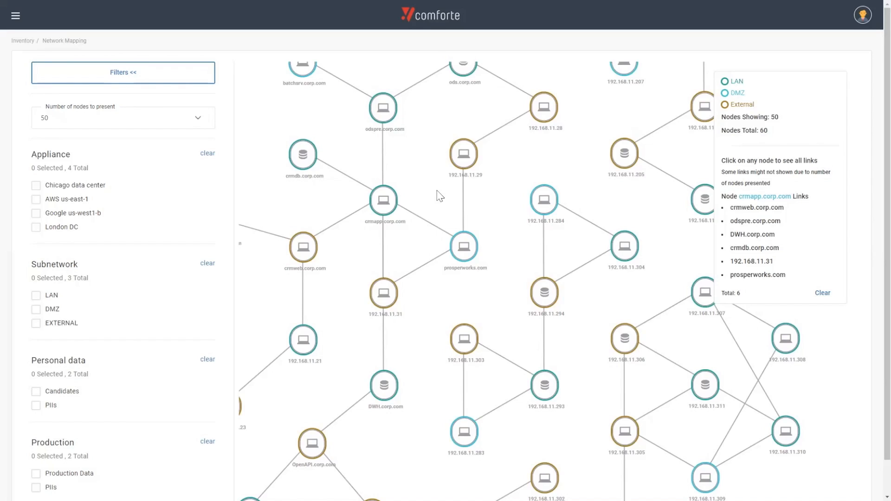
mouse_move(437, 201)
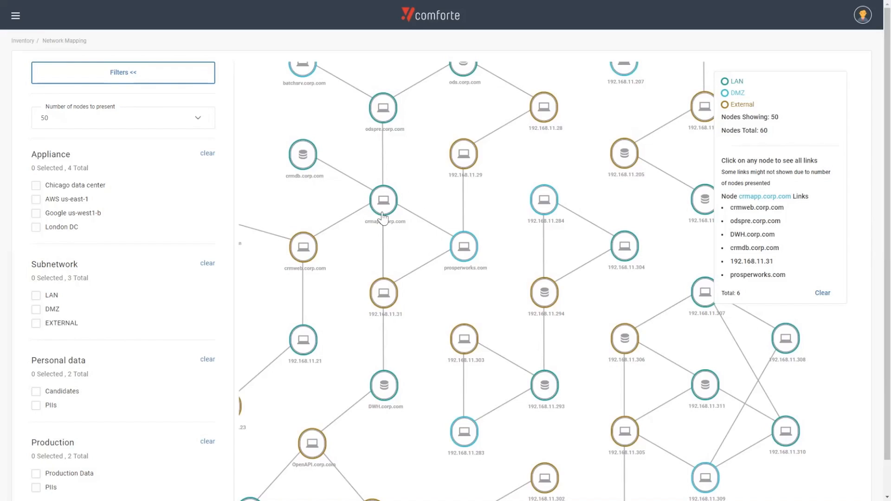
mouse_move(333, 183)
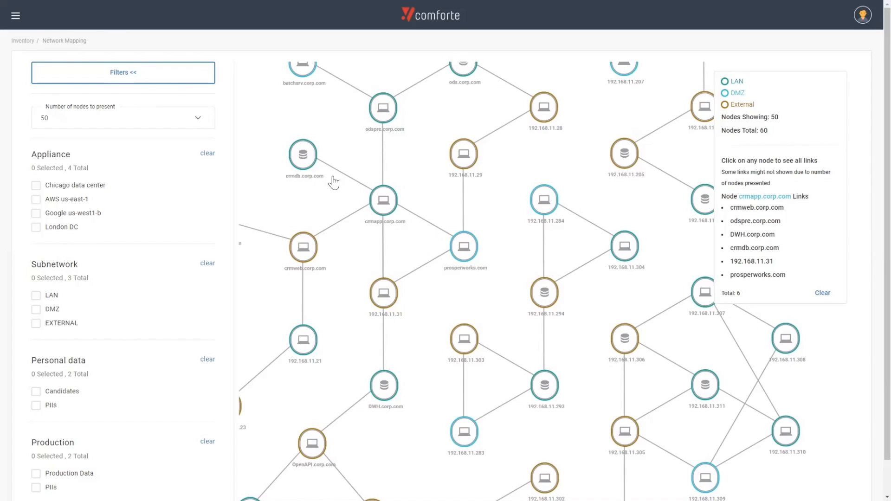
mouse_move(13, 22)
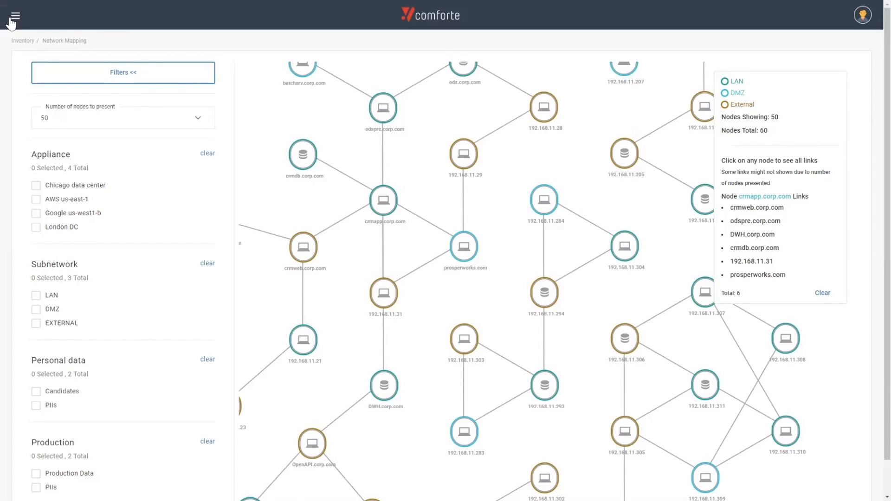
left_click(14, 16)
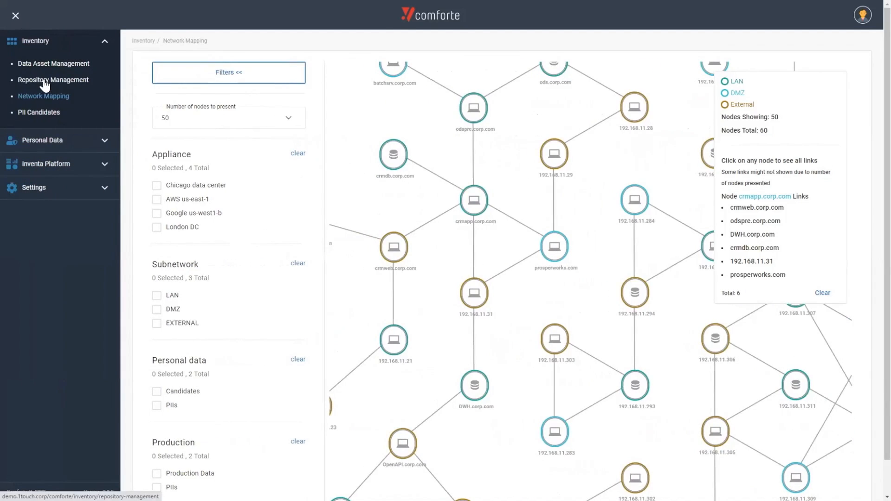
left_click(53, 79)
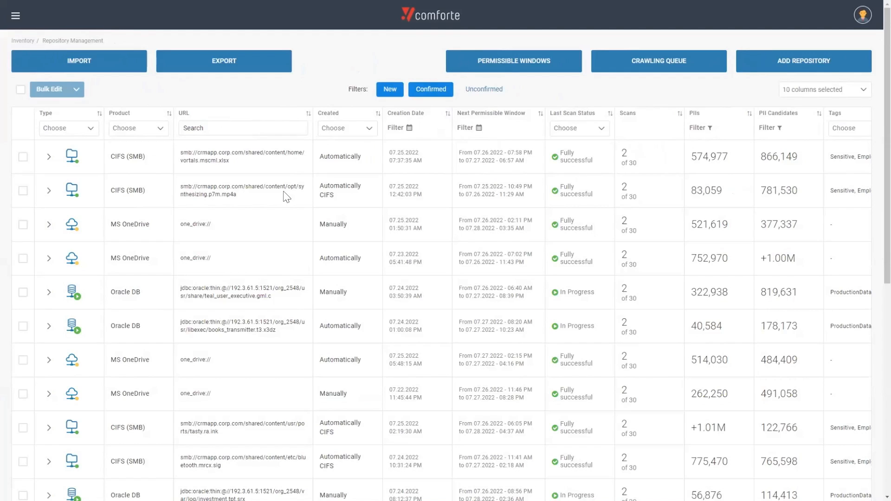
mouse_move(294, 204)
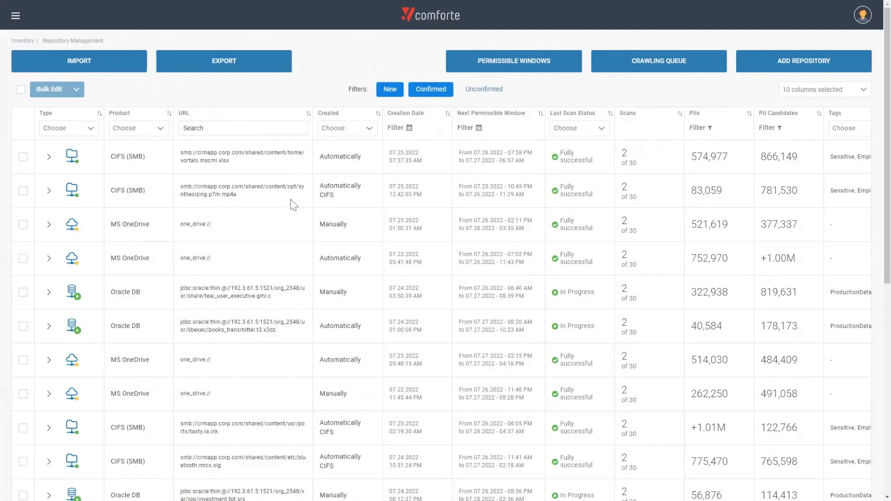
mouse_move(280, 211)
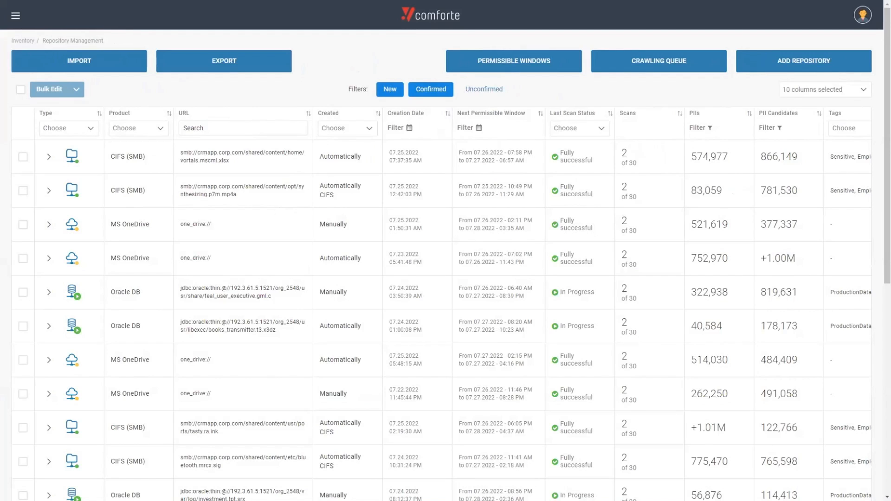
mouse_move(214, 282)
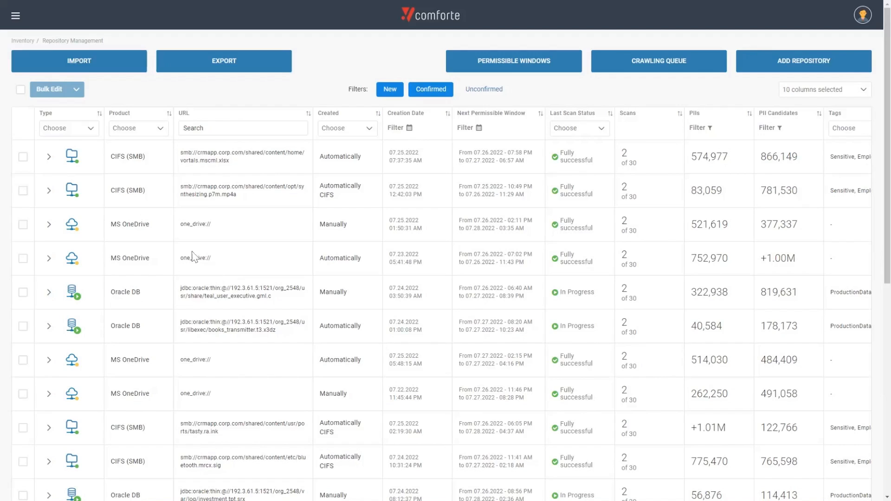
left_click(138, 128)
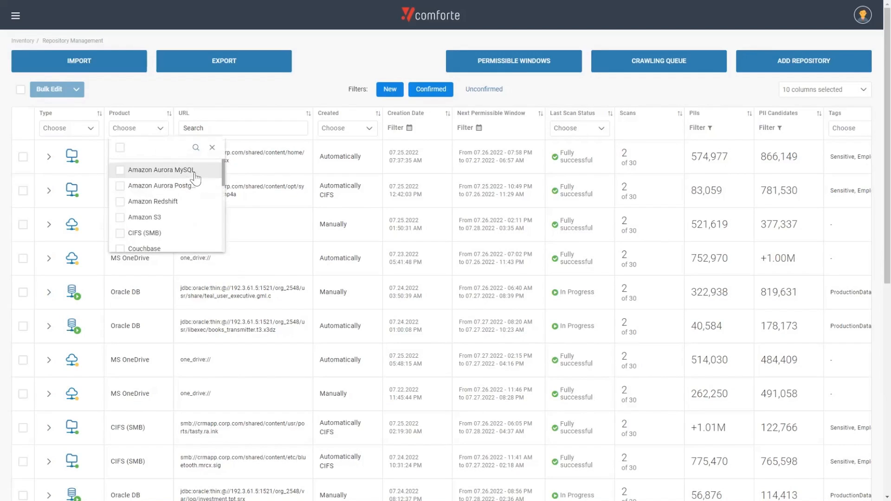
mouse_move(207, 181)
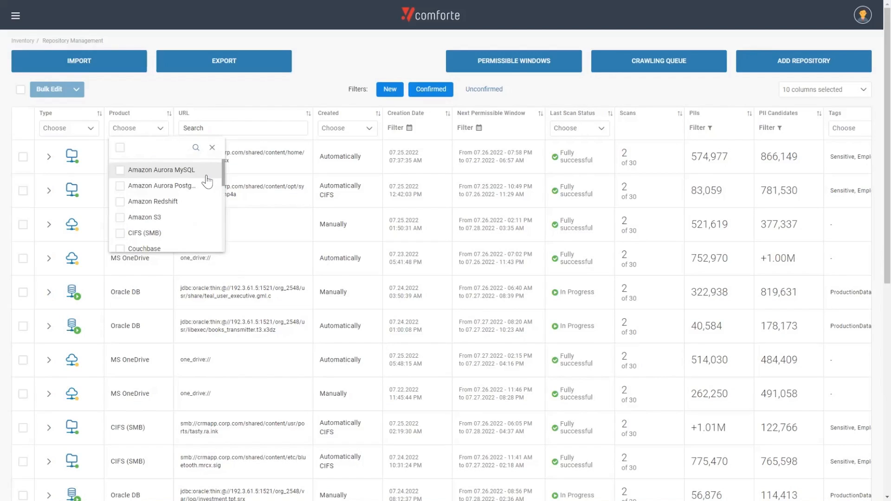
left_click(153, 147)
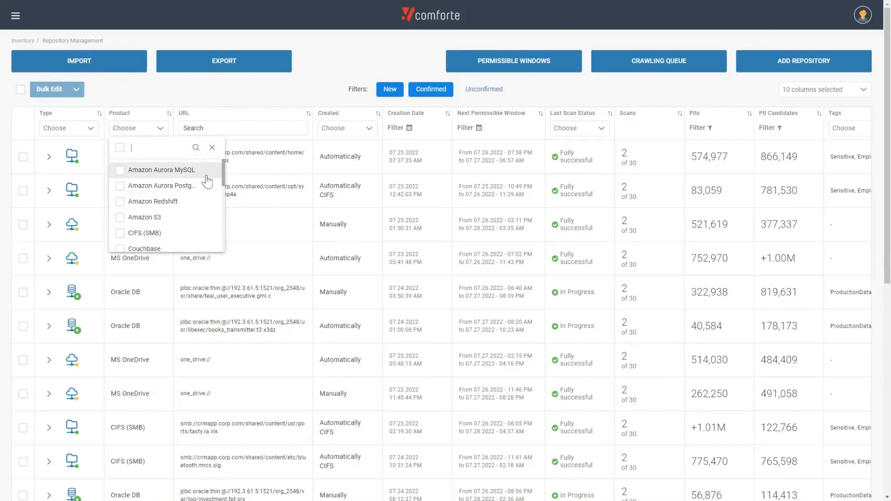
mouse_move(199, 197)
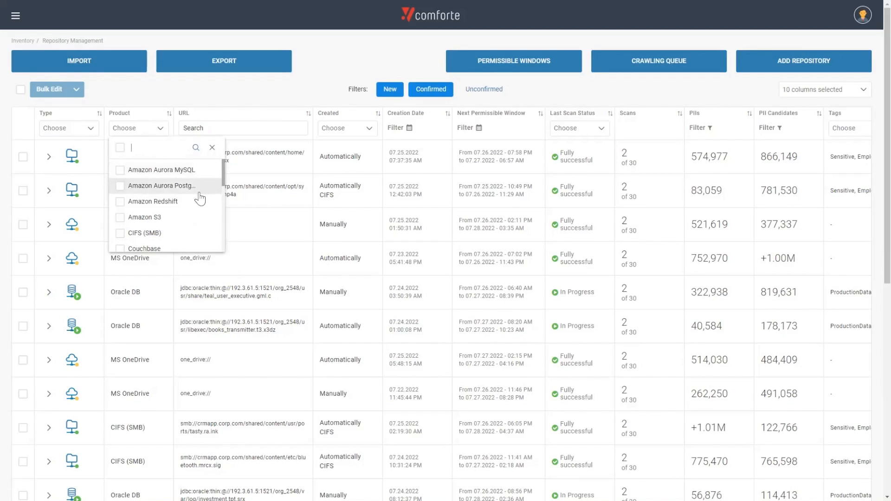
scroll("down", 3)
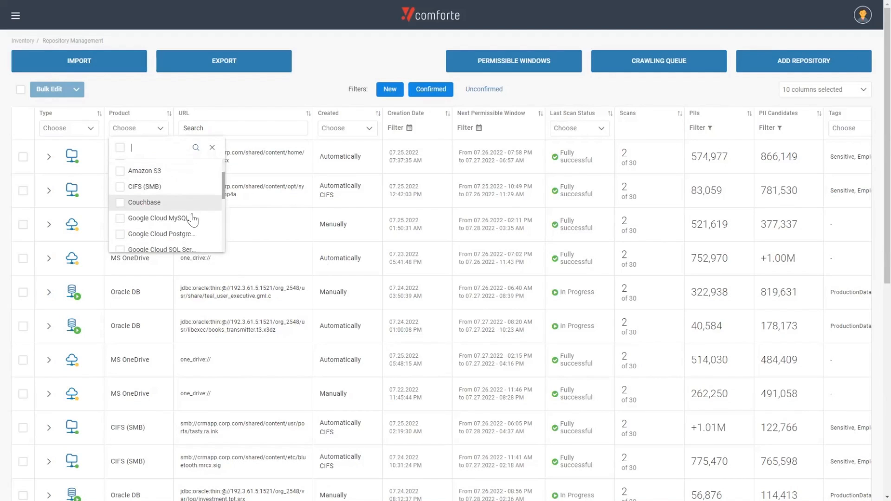
scroll("down", 3)
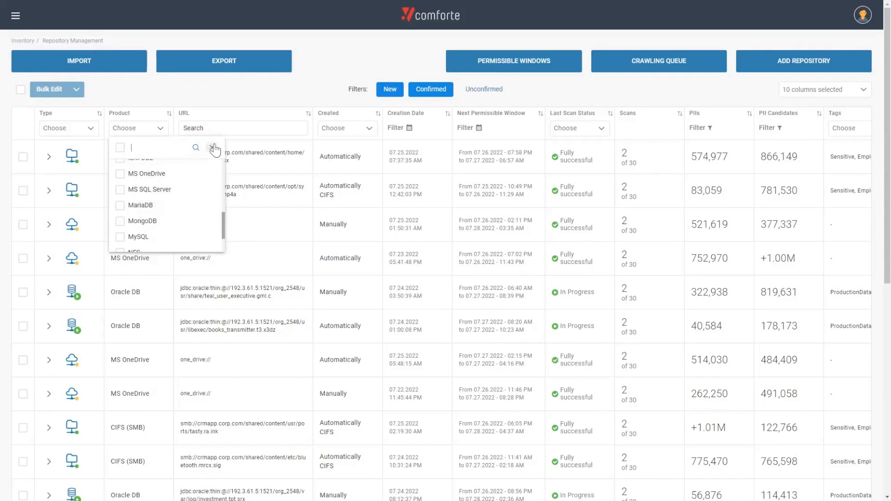
left_click(214, 148)
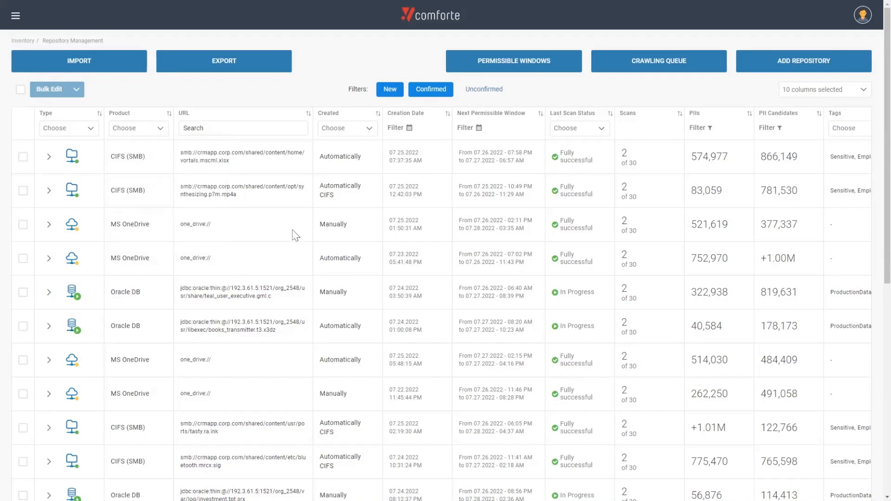
mouse_move(244, 165)
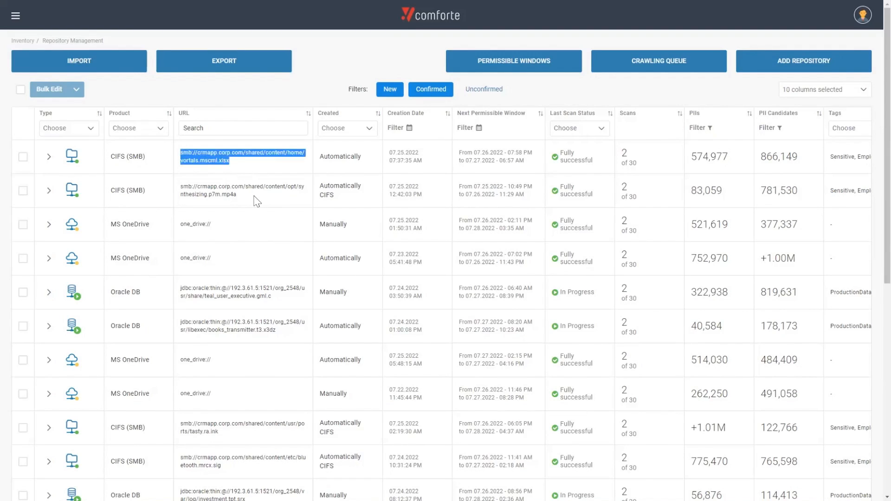
mouse_move(256, 206)
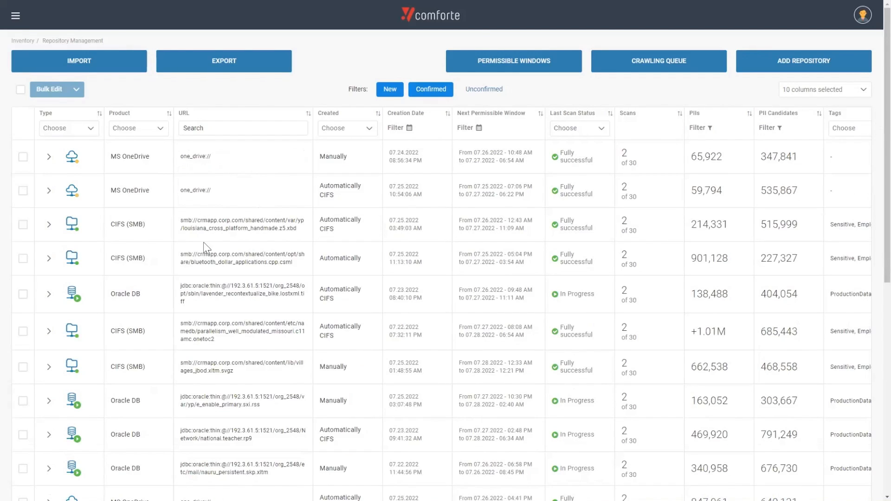
Highlight the smb protocol part of a repository URL in the repositories table
double_click(188, 254)
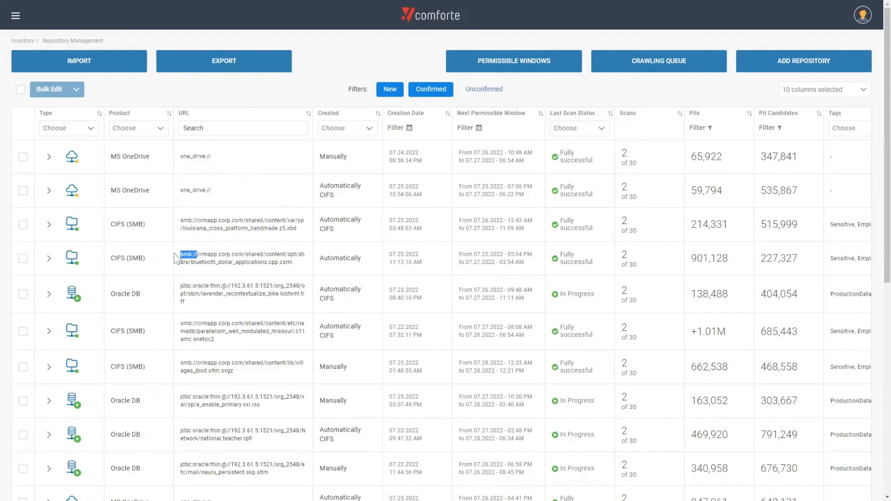
mouse_move(194, 287)
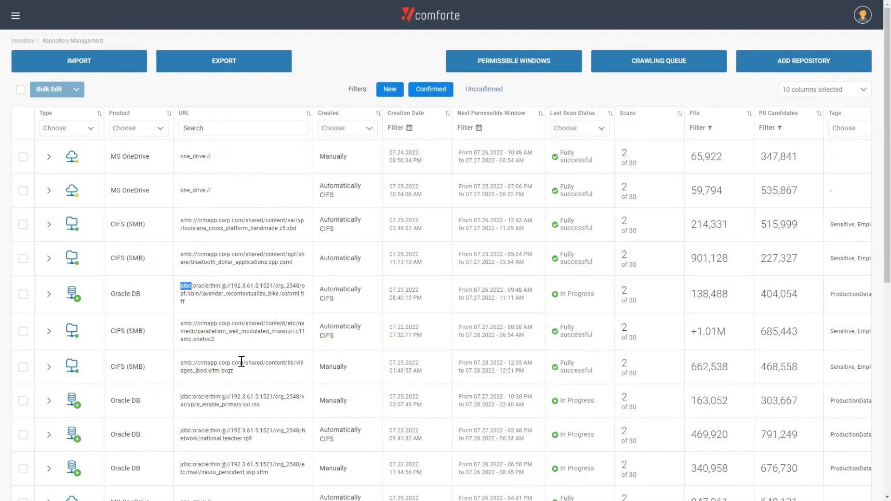
mouse_move(272, 343)
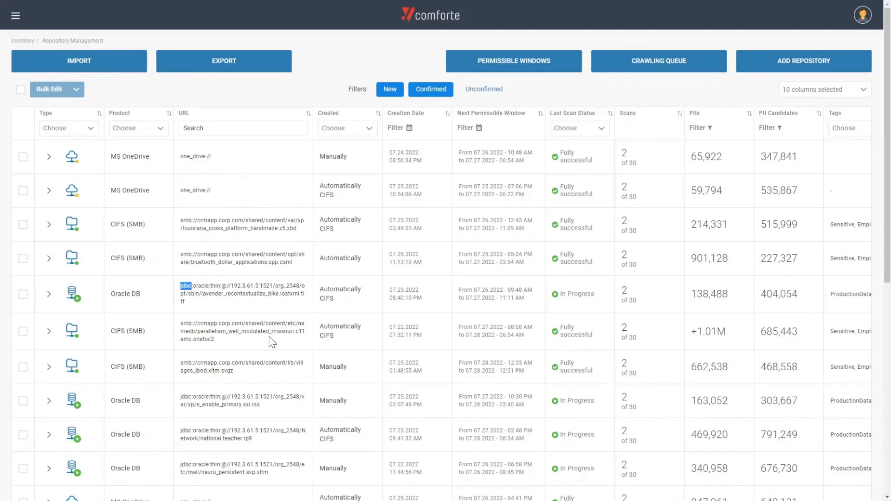
mouse_move(271, 334)
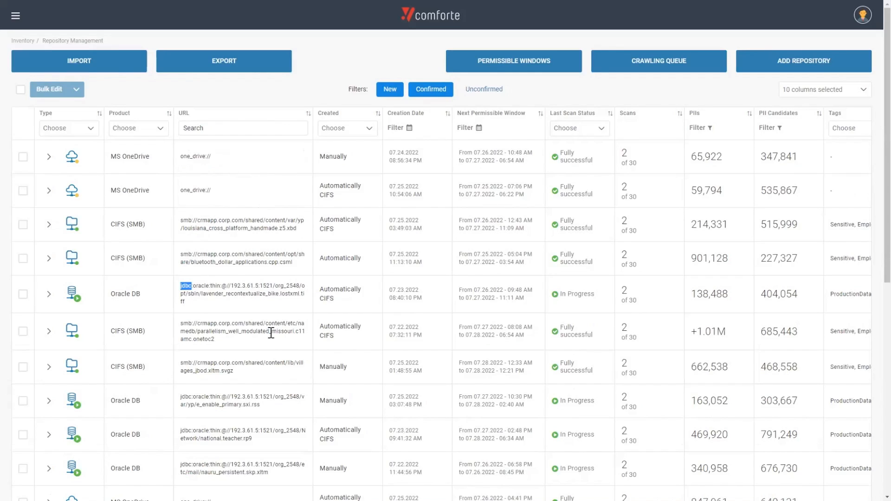
mouse_move(270, 340)
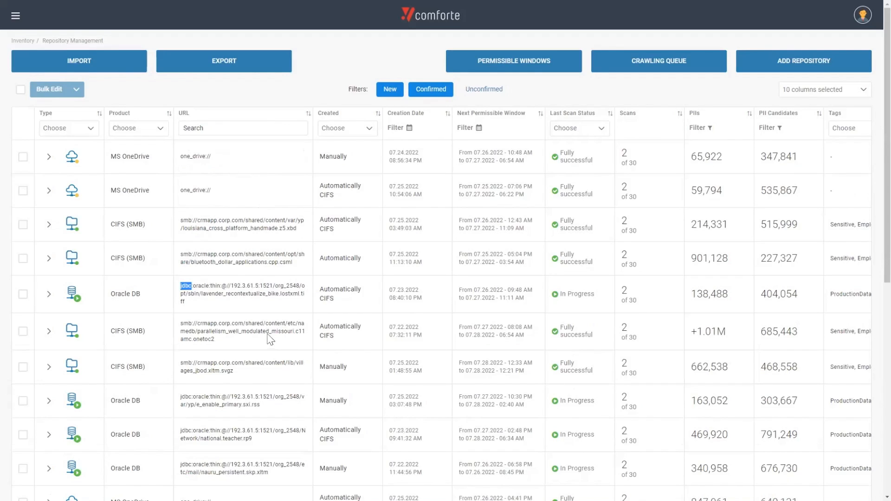
mouse_move(267, 343)
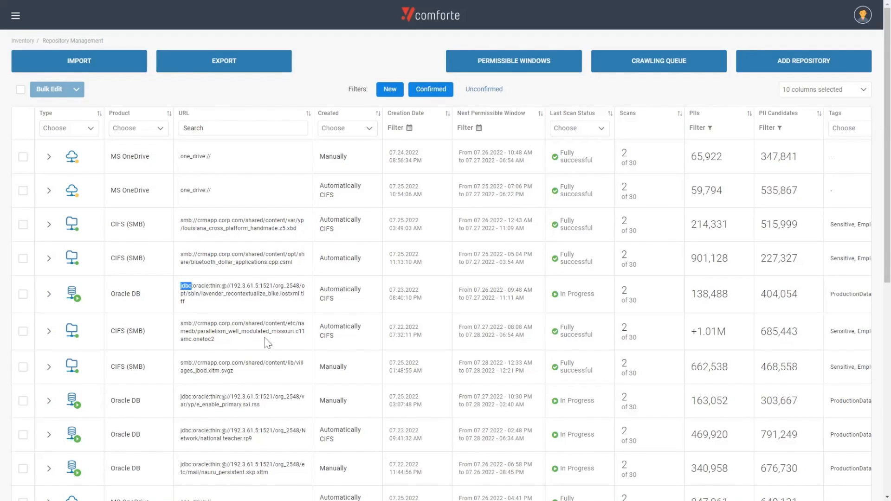
mouse_move(333, 342)
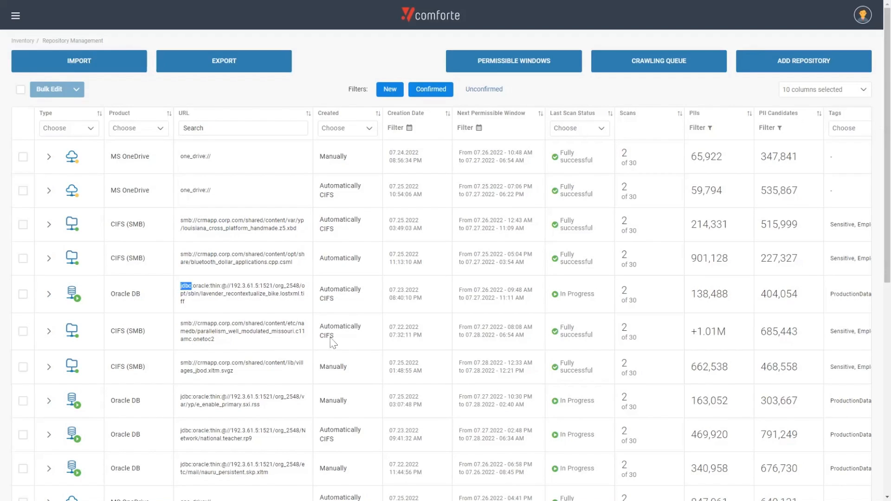
mouse_move(450, 320)
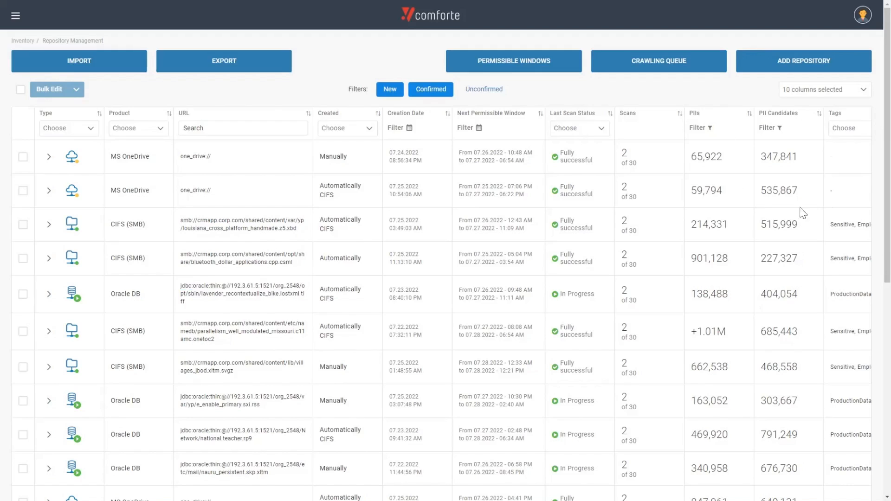
mouse_move(772, 209)
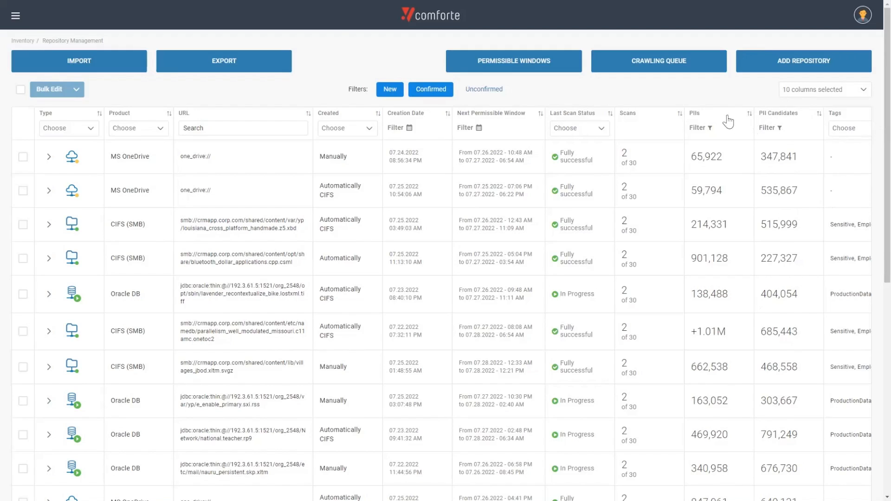
mouse_move(736, 159)
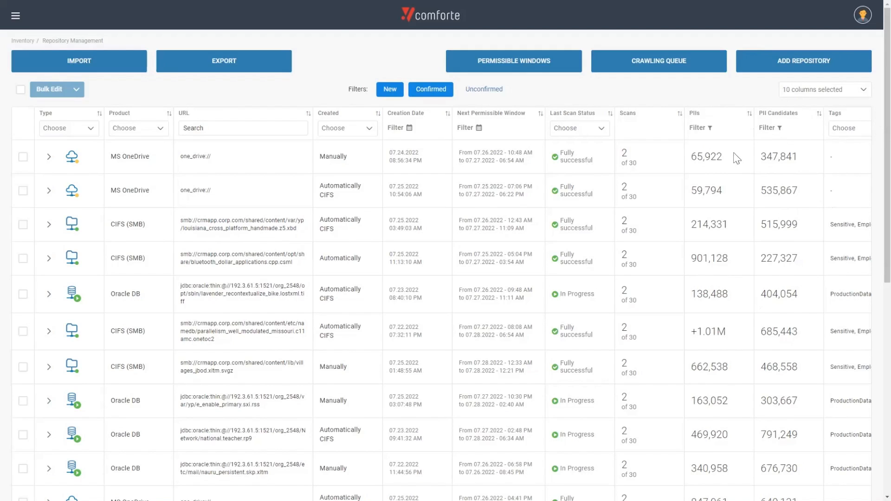
mouse_move(761, 179)
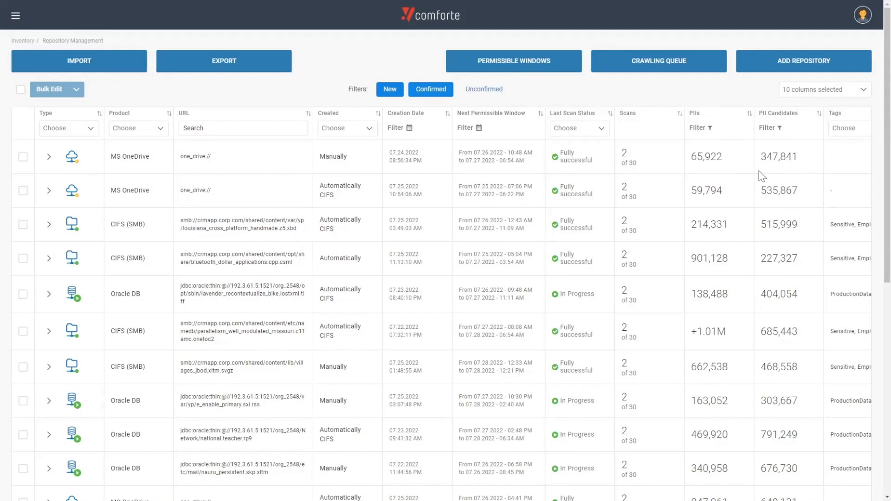
mouse_move(766, 180)
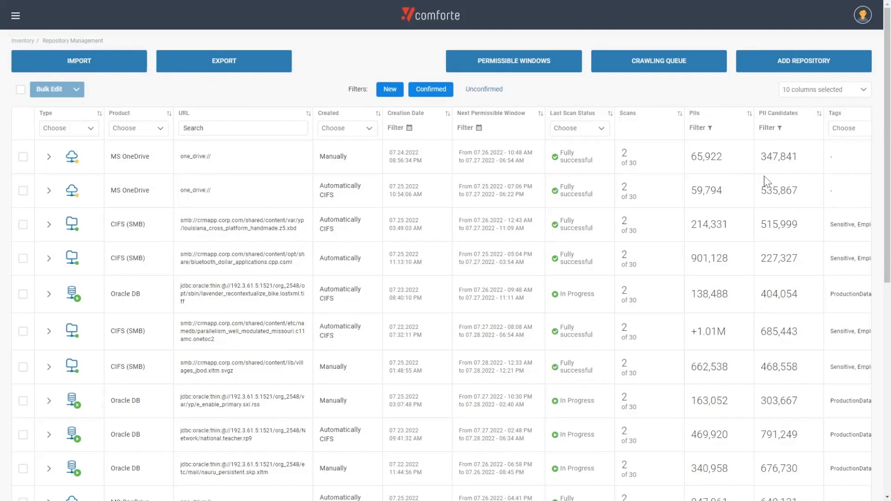
mouse_move(777, 184)
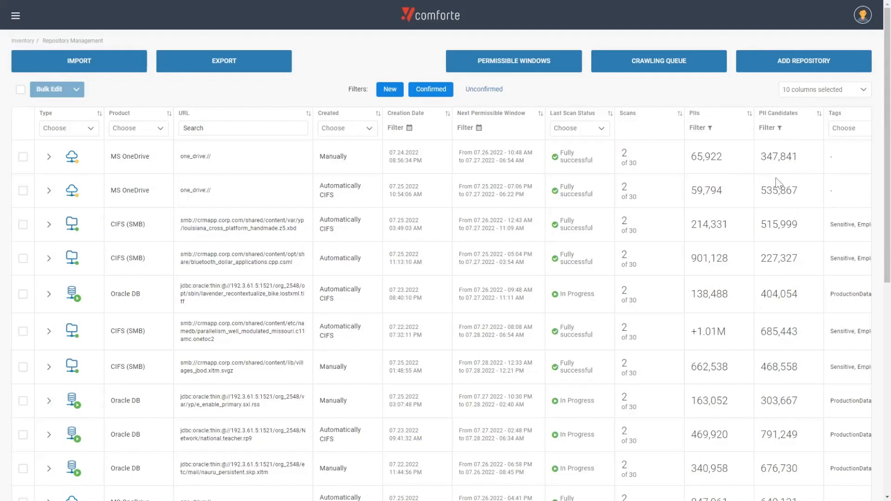
mouse_move(790, 143)
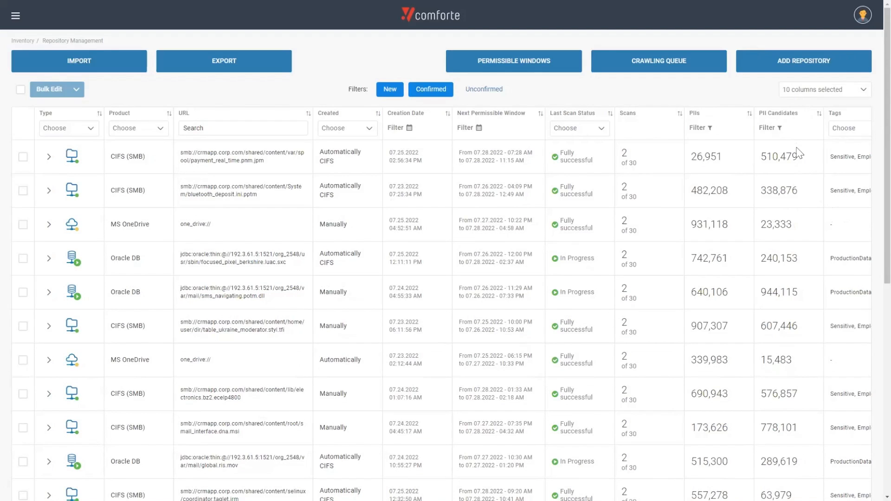
mouse_move(793, 153)
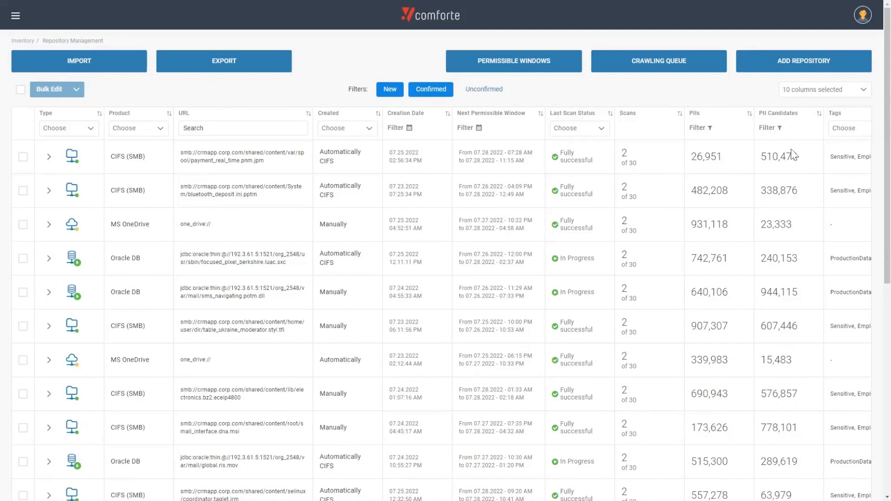
mouse_move(795, 155)
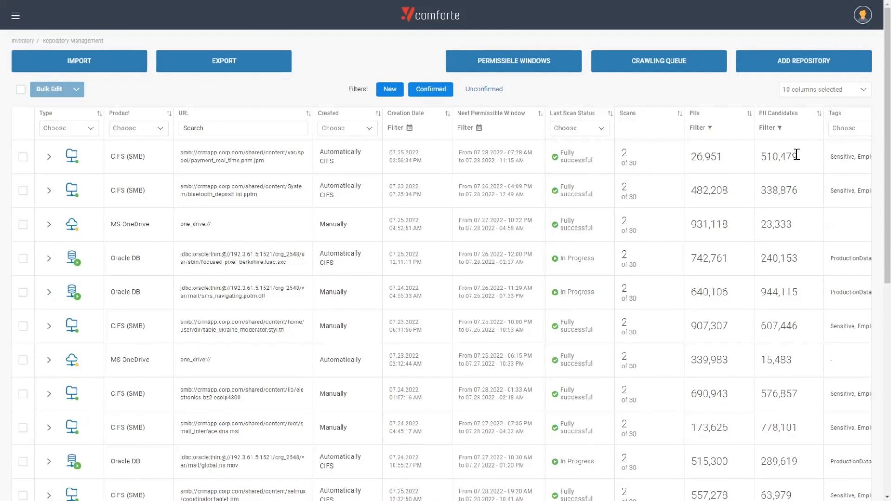
mouse_move(803, 166)
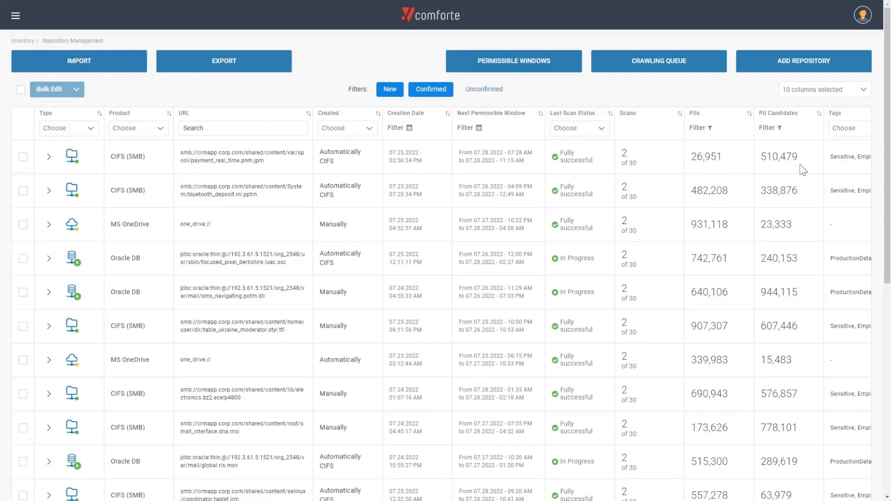
mouse_move(761, 191)
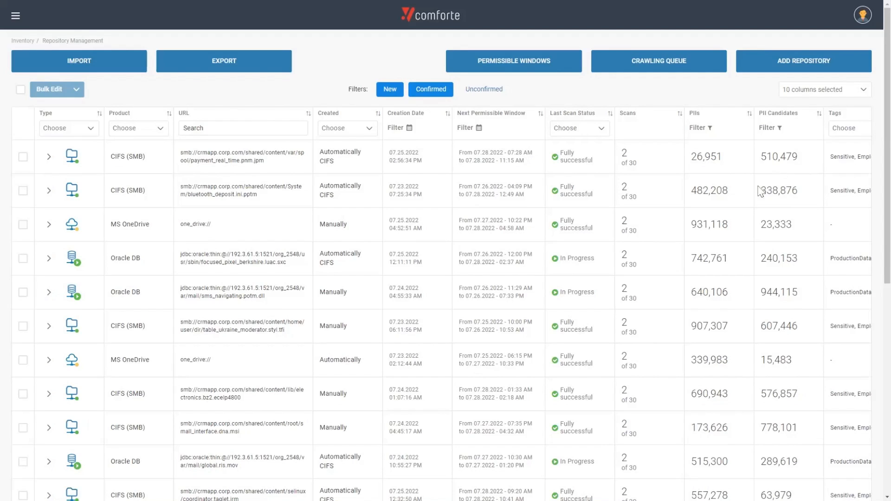
mouse_move(742, 191)
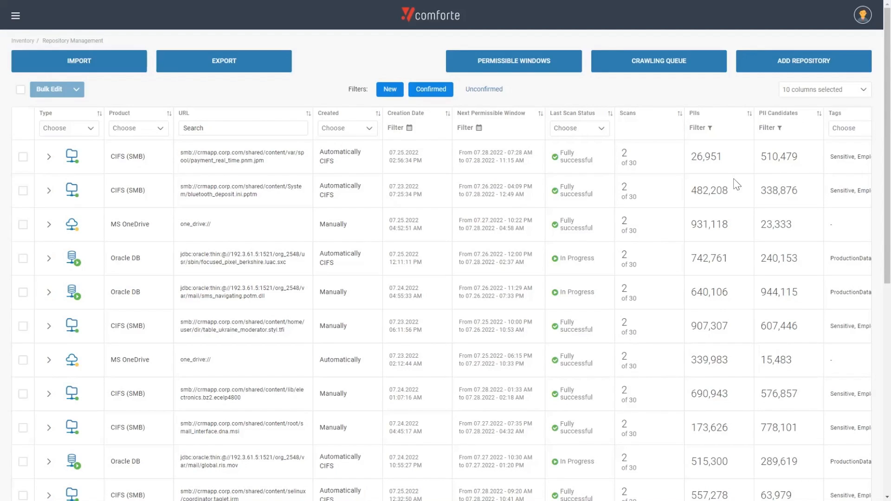
mouse_move(778, 181)
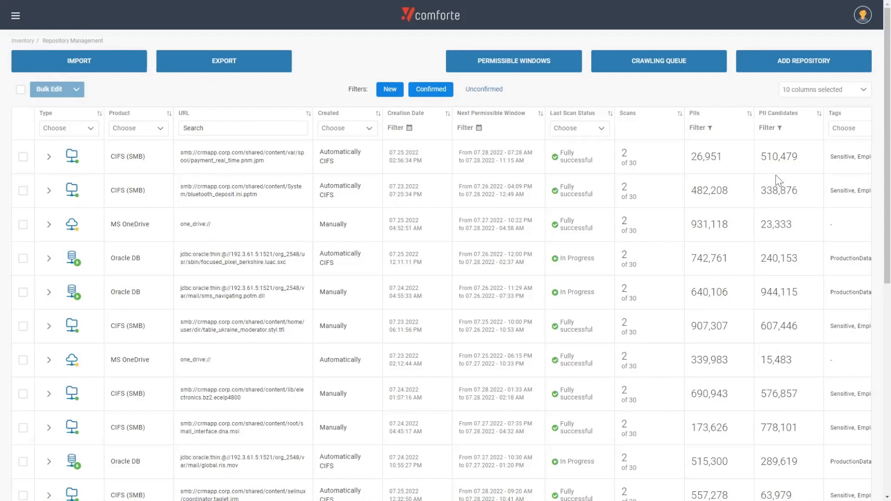
mouse_move(790, 182)
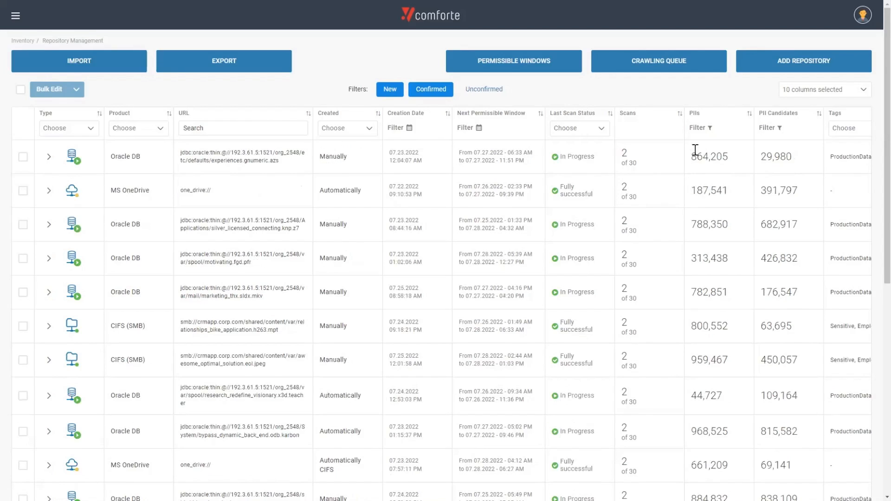
mouse_move(731, 177)
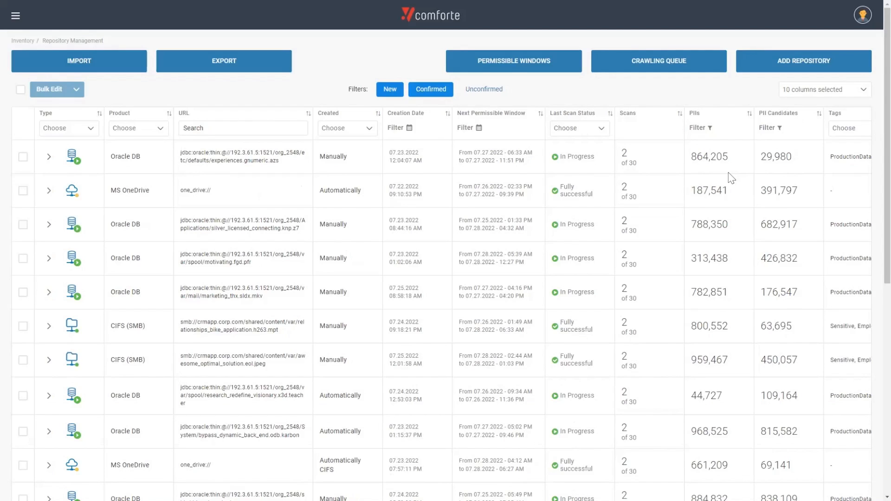
mouse_move(745, 190)
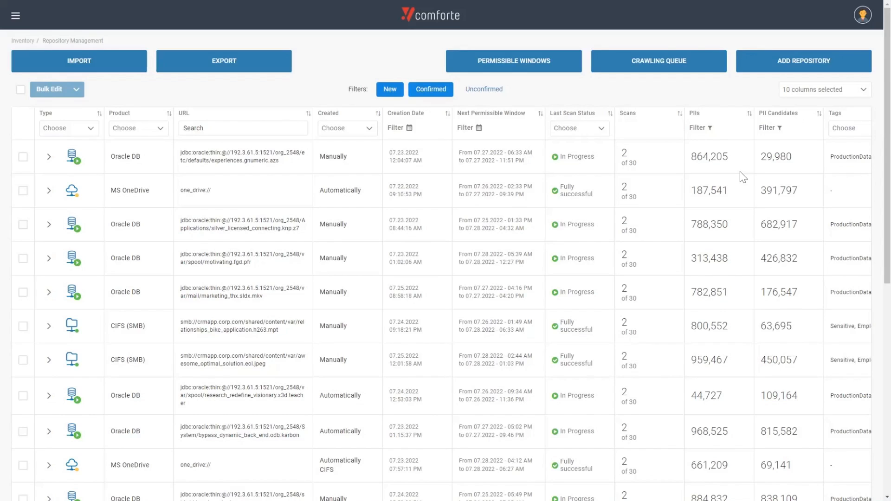
mouse_move(14, 16)
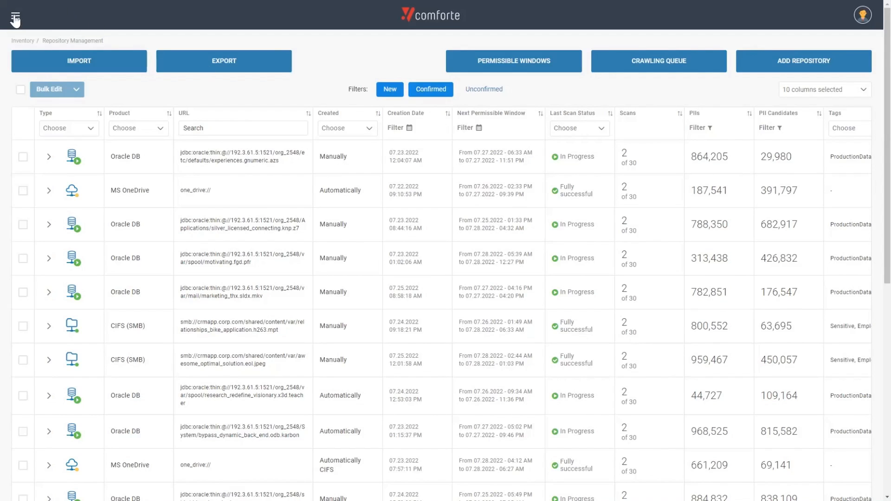
Navigate via Inventory to the Data Asset Management page and hide the side menu
left_click(15, 16)
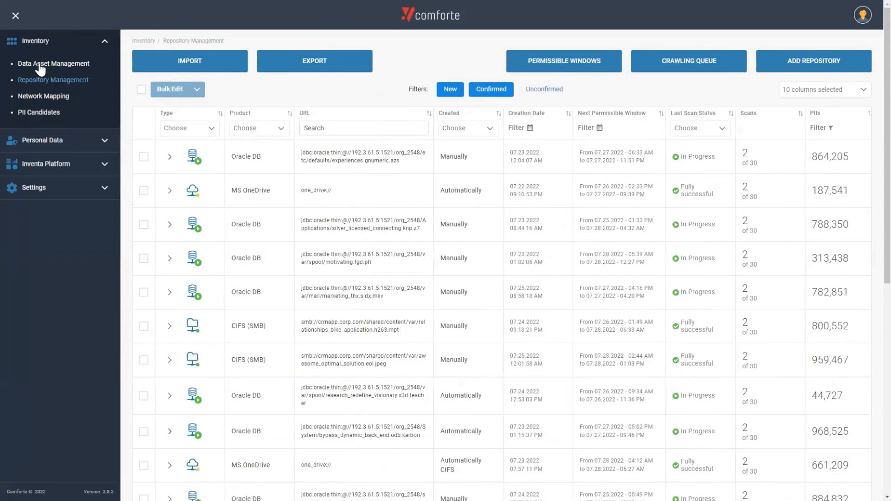
left_click(53, 63)
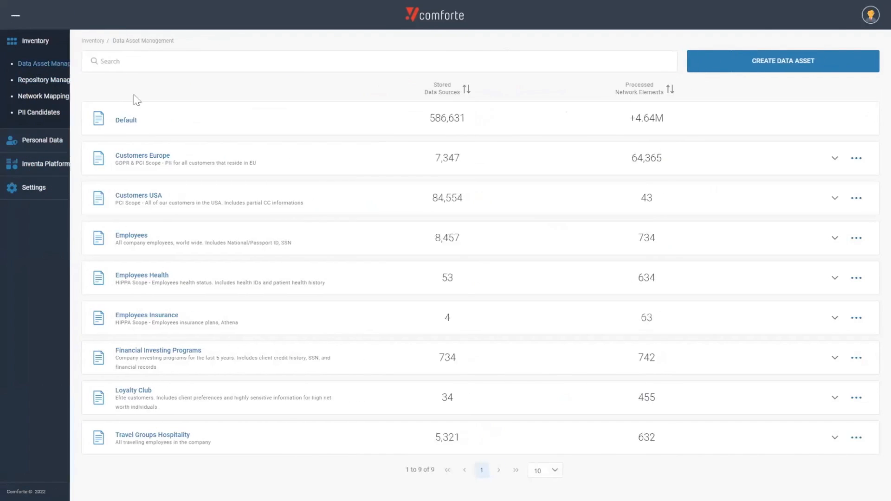
left_click(15, 16)
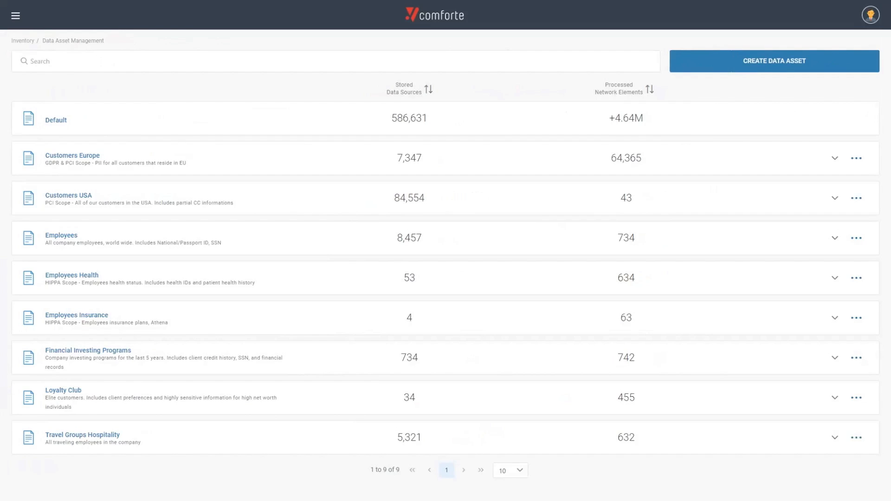
mouse_move(699, 332)
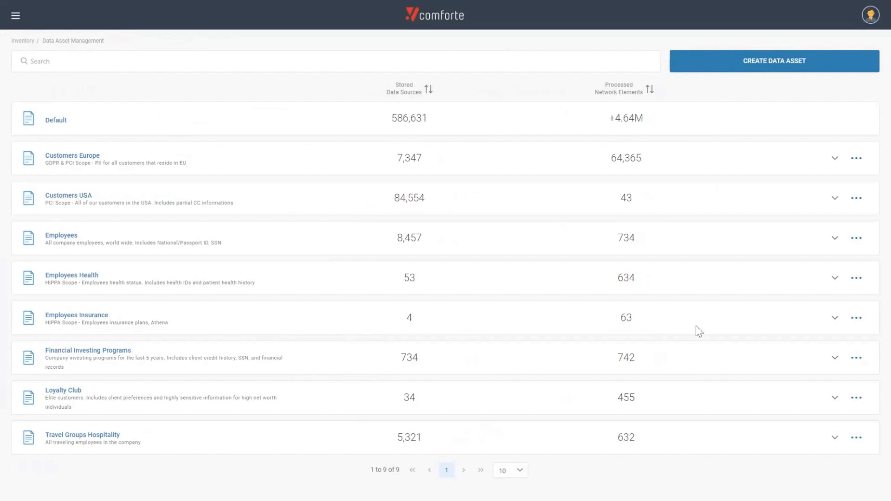
mouse_move(298, 297)
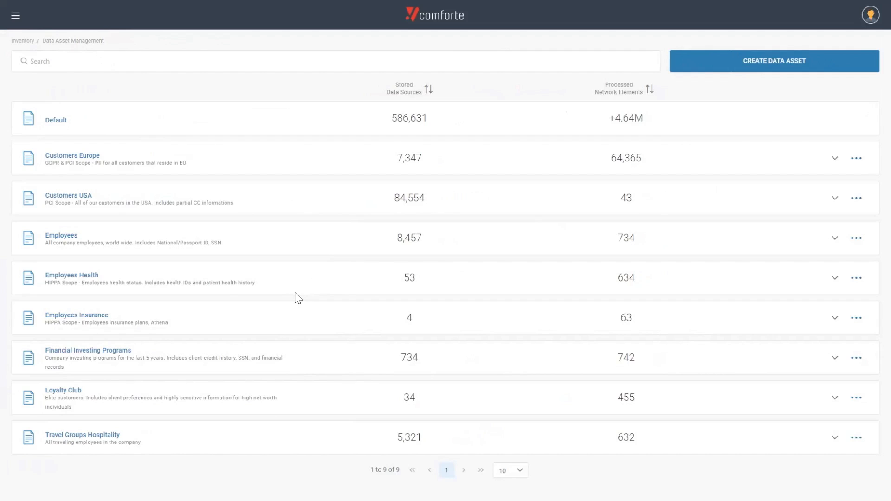
mouse_move(128, 239)
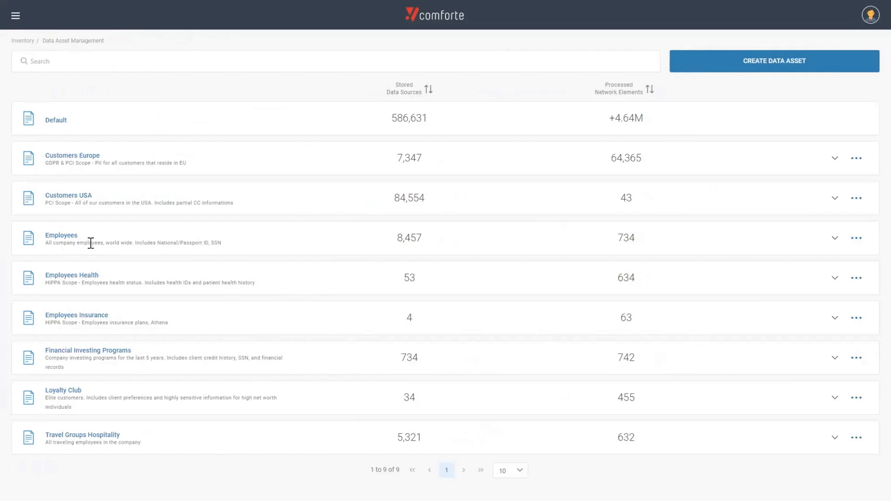
mouse_move(117, 263)
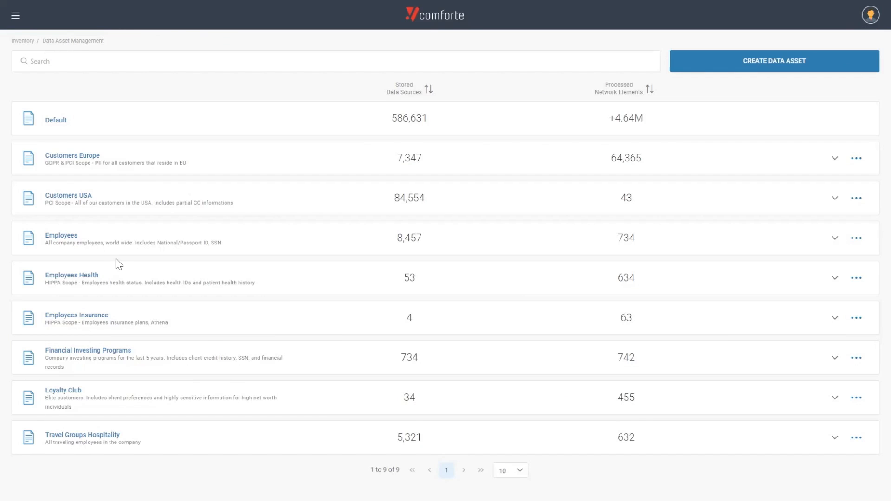
mouse_move(131, 240)
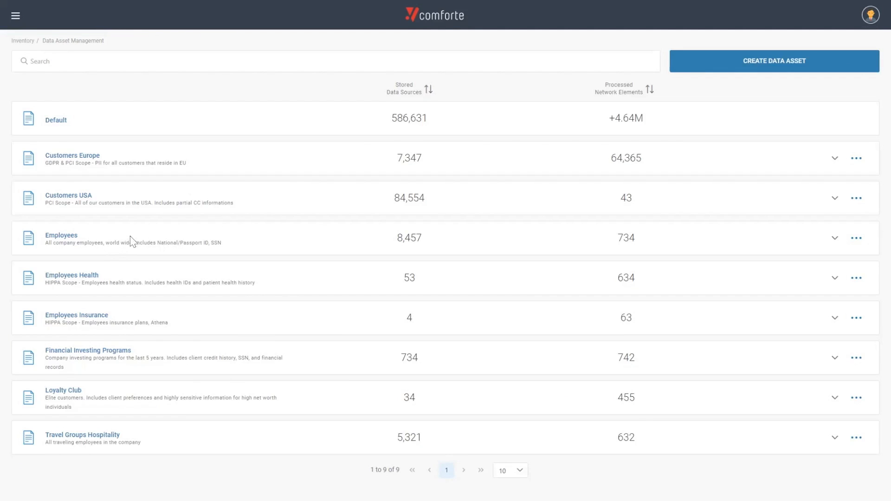
mouse_move(67, 198)
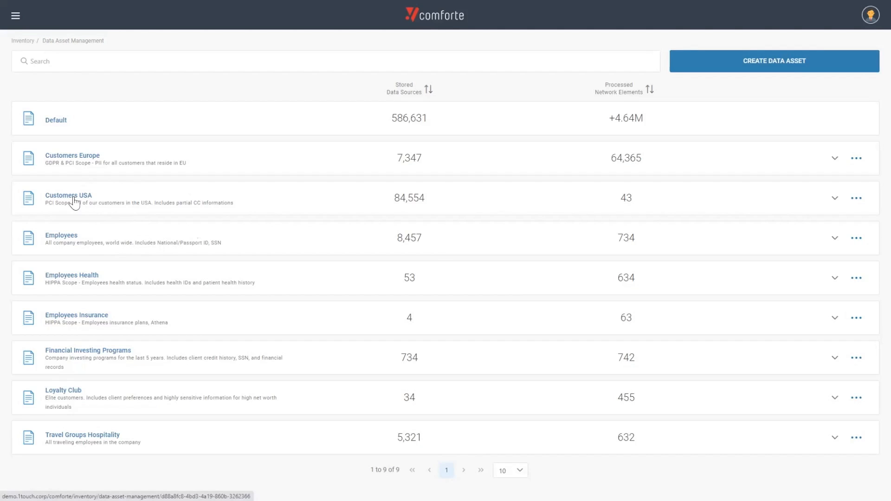
Open the Customers USA data asset to see its stored repositories and network elements
left_click(68, 195)
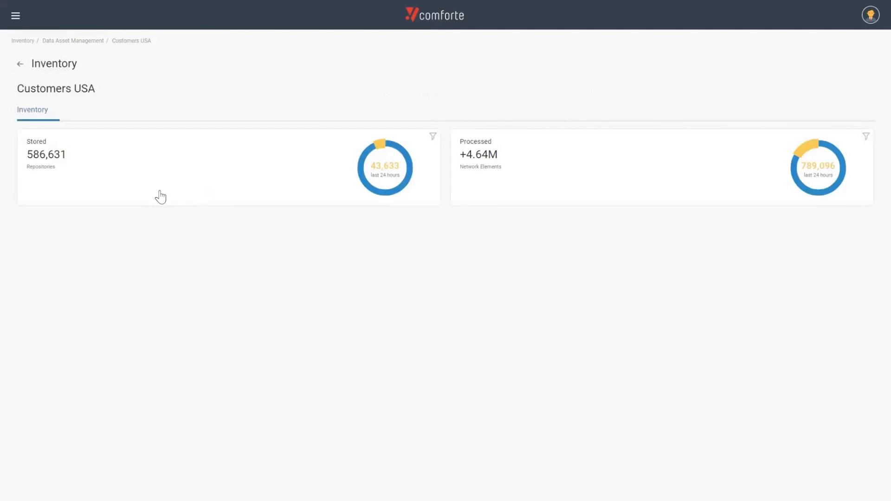
mouse_move(188, 151)
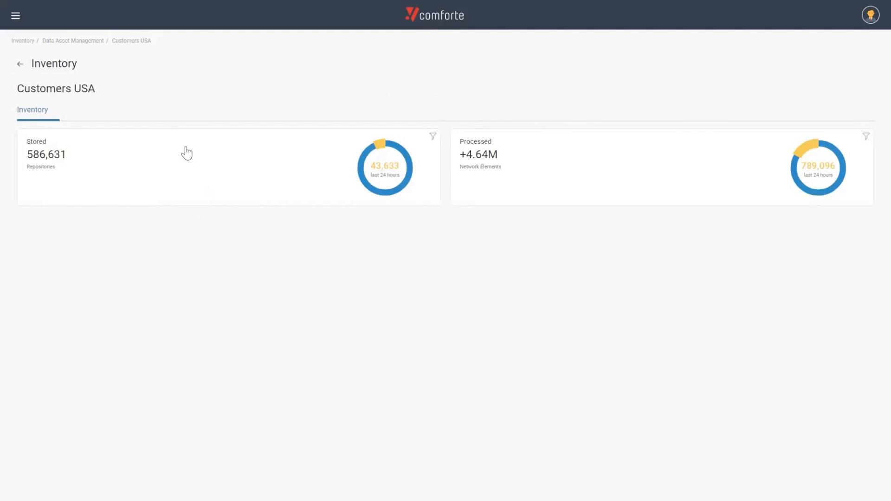
mouse_move(188, 193)
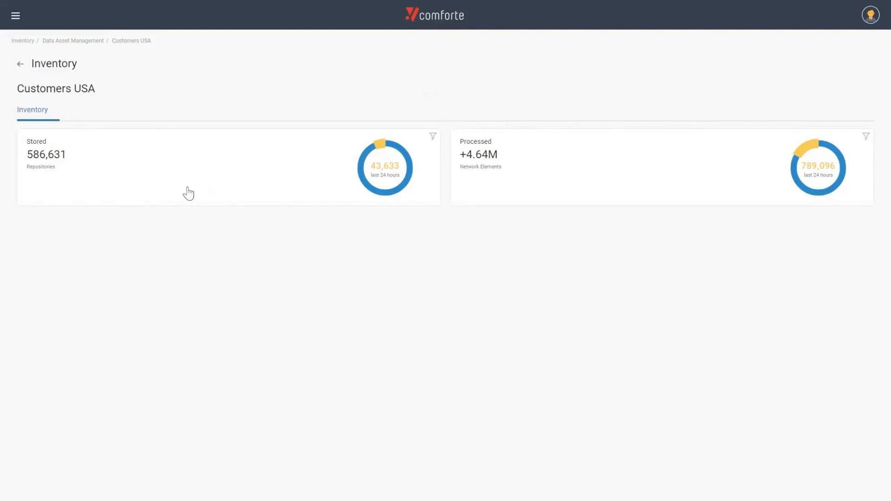
mouse_move(200, 180)
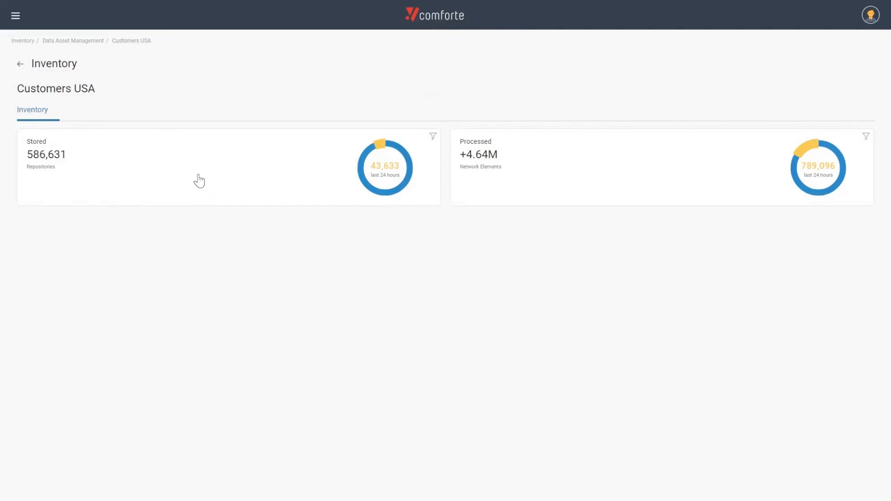
mouse_move(596, 222)
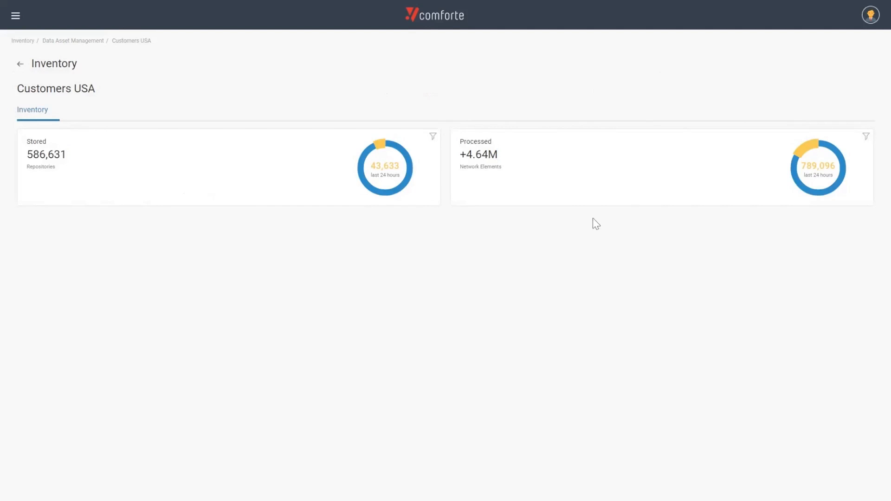
mouse_move(627, 211)
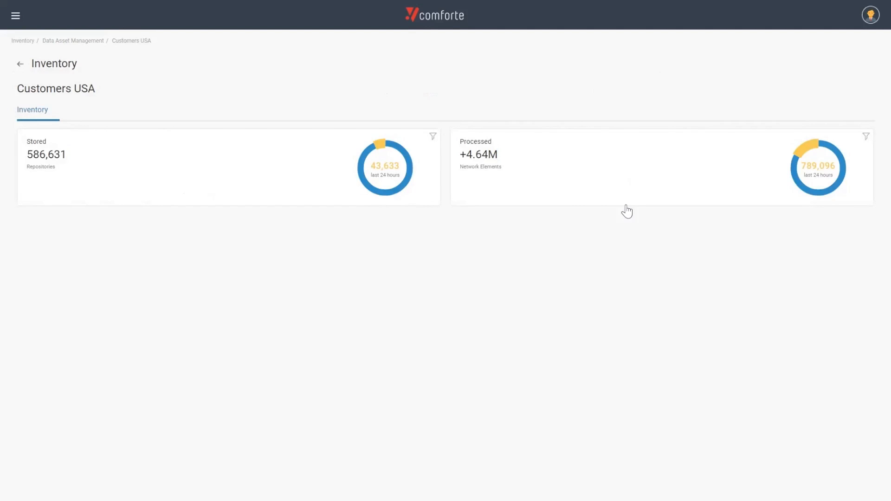
mouse_move(623, 186)
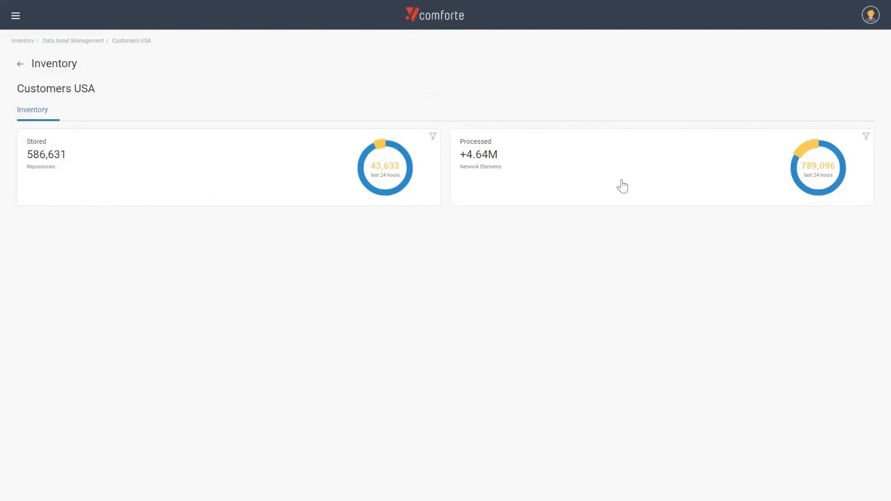
mouse_move(140, 160)
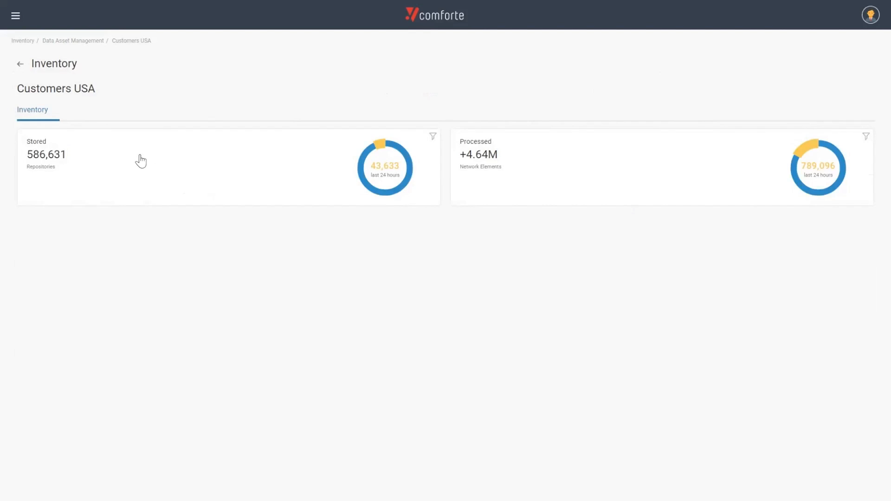
left_click(142, 159)
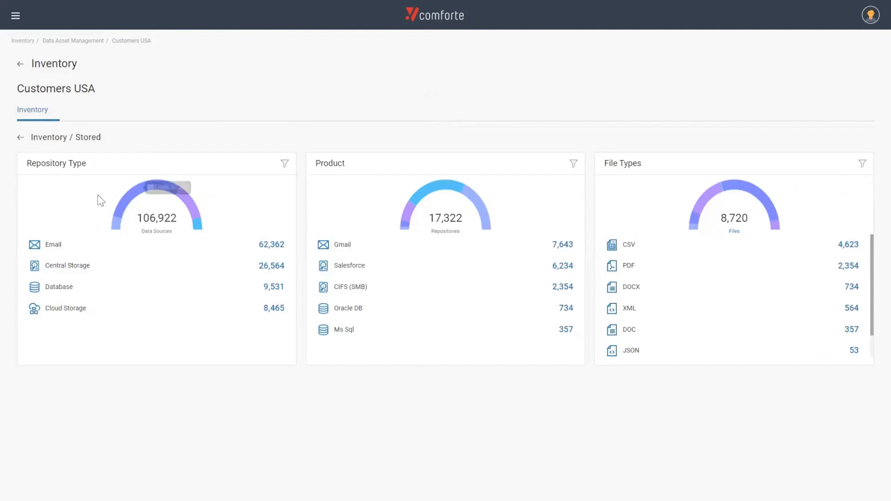
mouse_move(101, 184)
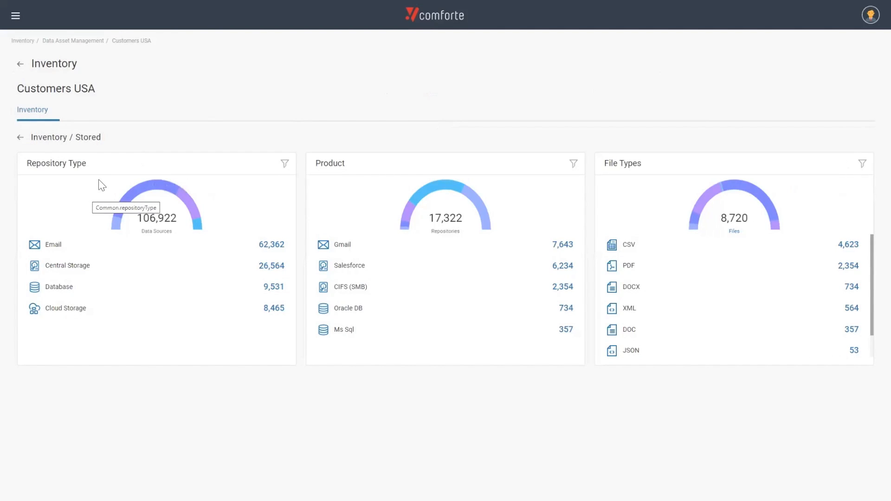
mouse_move(340, 174)
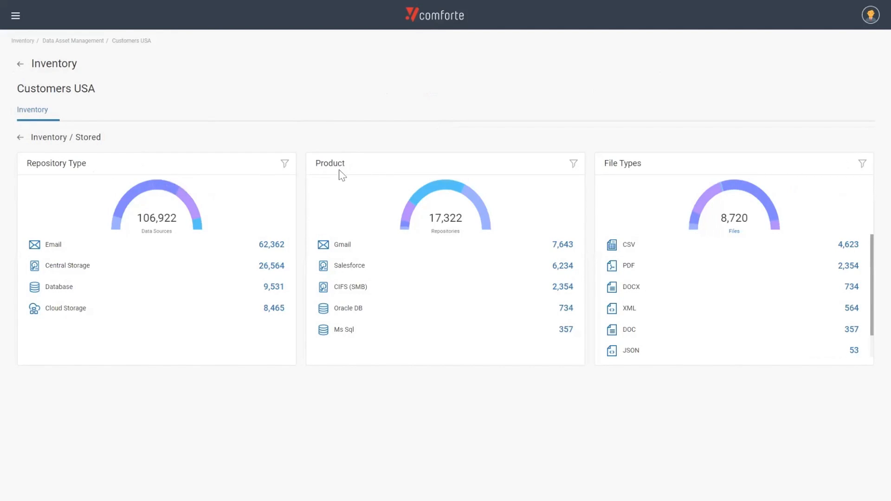
mouse_move(608, 185)
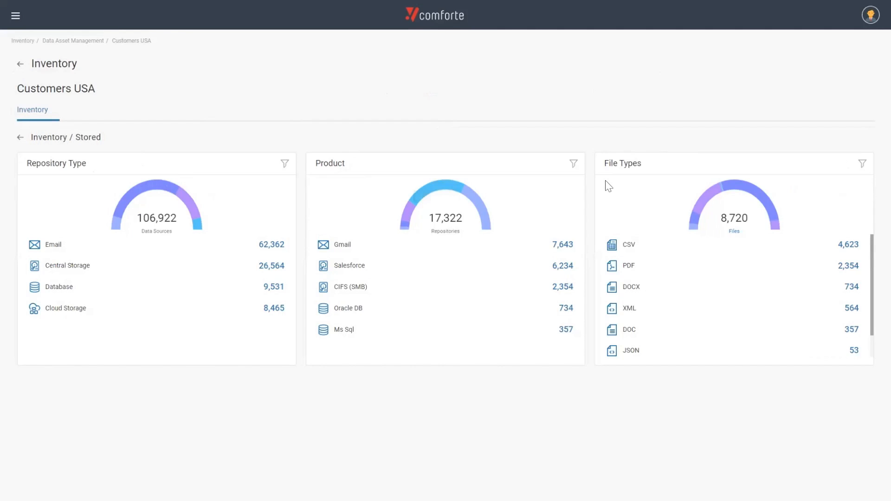
mouse_move(280, 207)
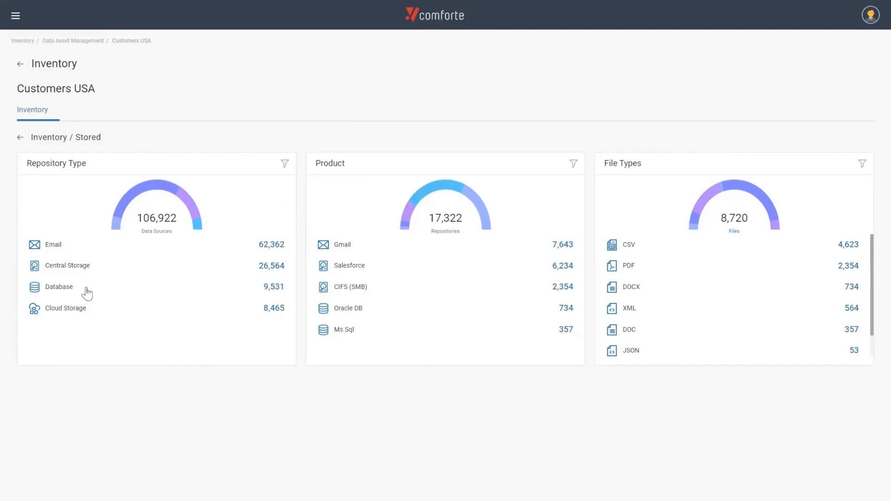
List the database data sources and expand the first CSV file row
left_click(58, 287)
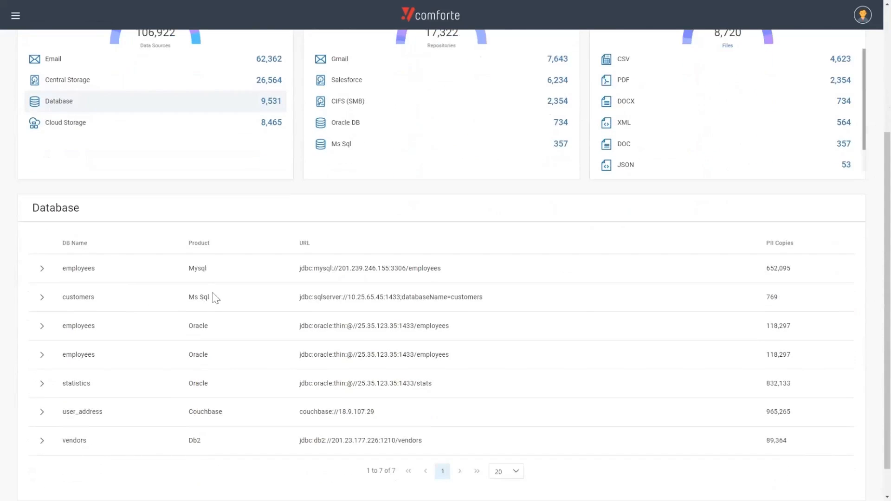
mouse_move(254, 289)
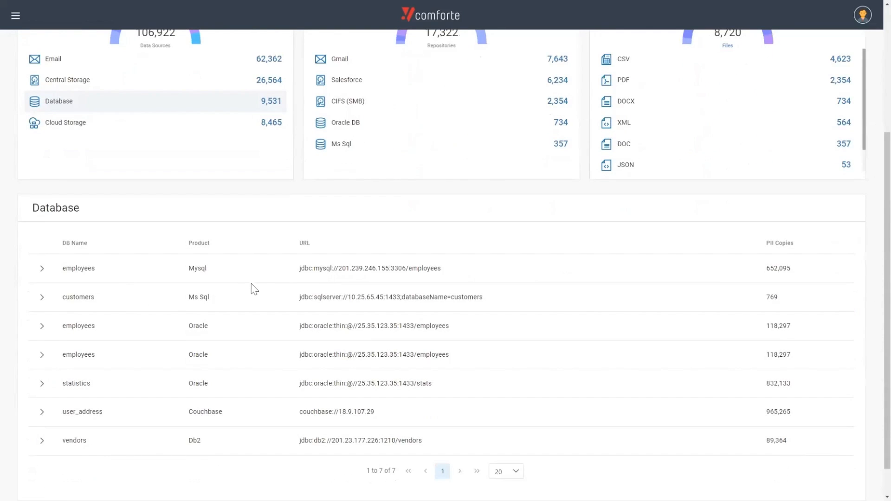
mouse_move(118, 277)
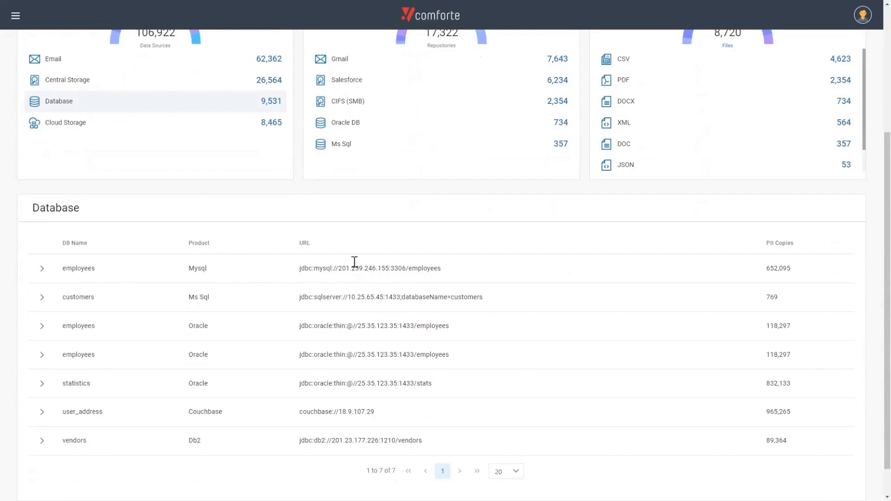
mouse_move(381, 279)
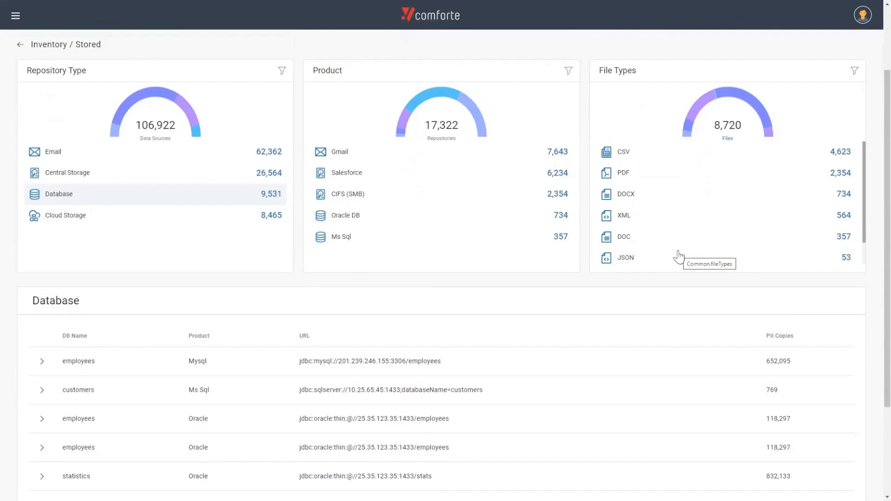
mouse_move(671, 252)
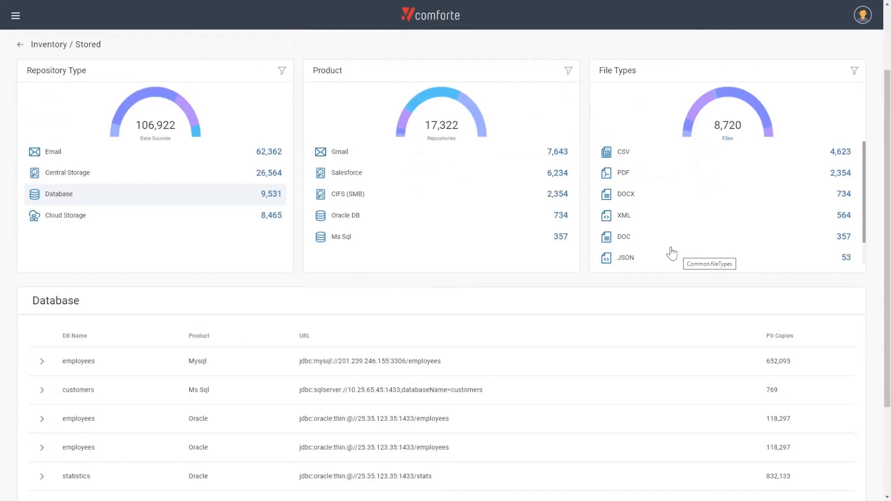
mouse_move(666, 252)
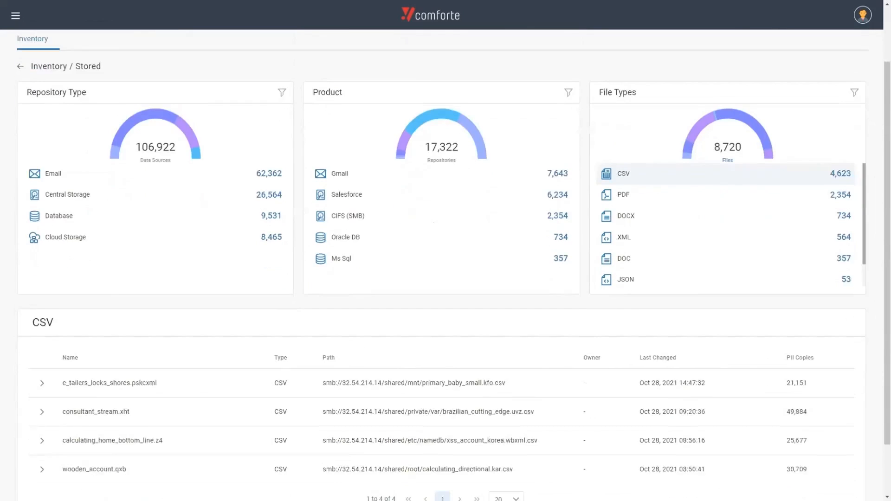
scroll("down", 3)
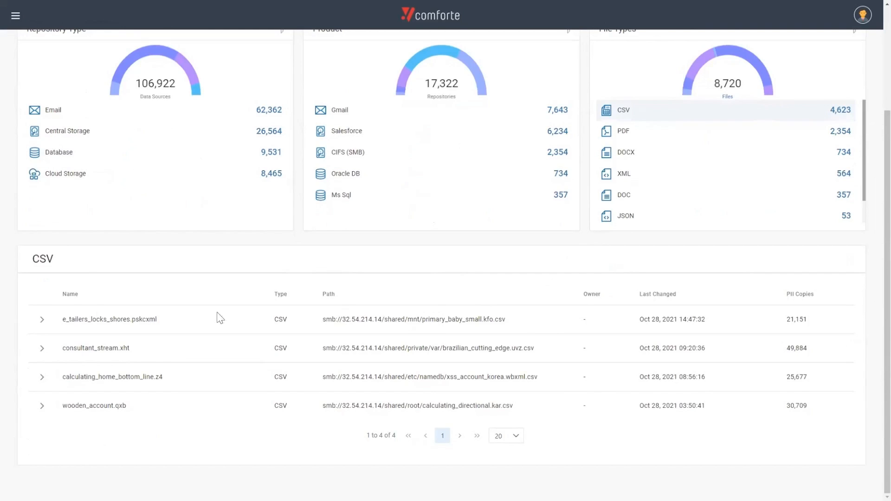
left_click(42, 319)
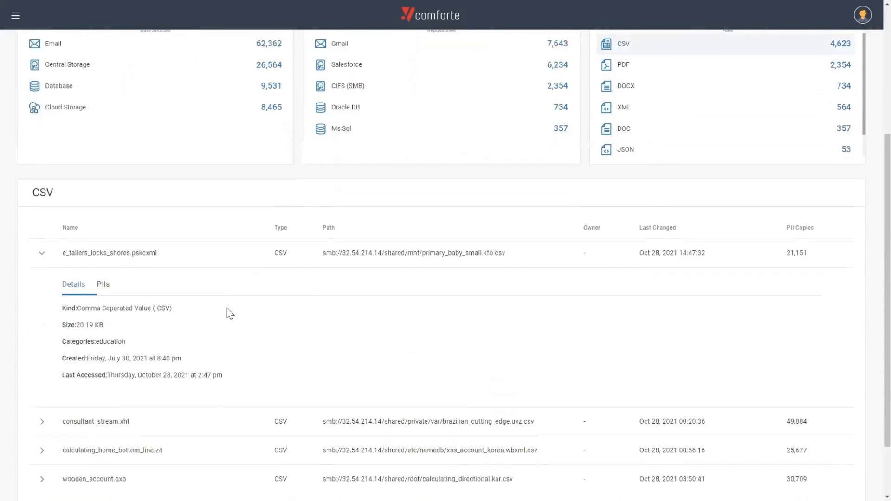
Show the PII IDs found in the e_tailers_locks_shores.pskcxml file
scroll("down", 3)
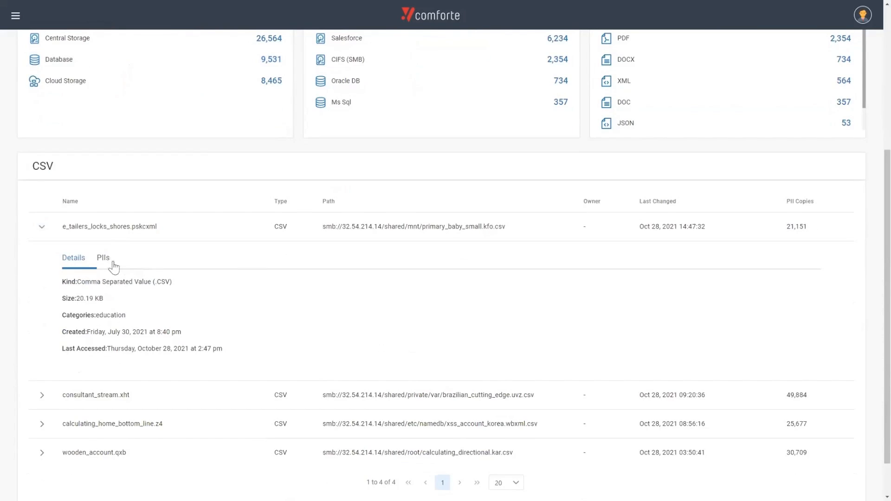
left_click(103, 257)
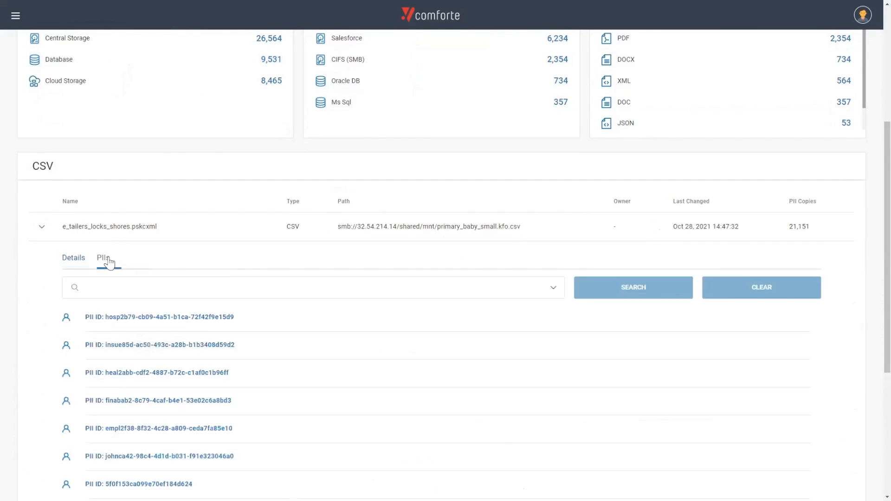
scroll("down", 3)
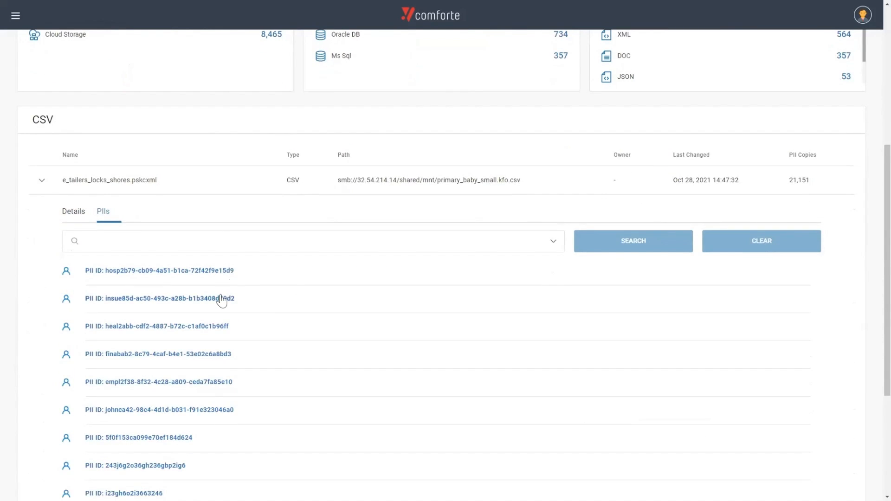
mouse_move(221, 299)
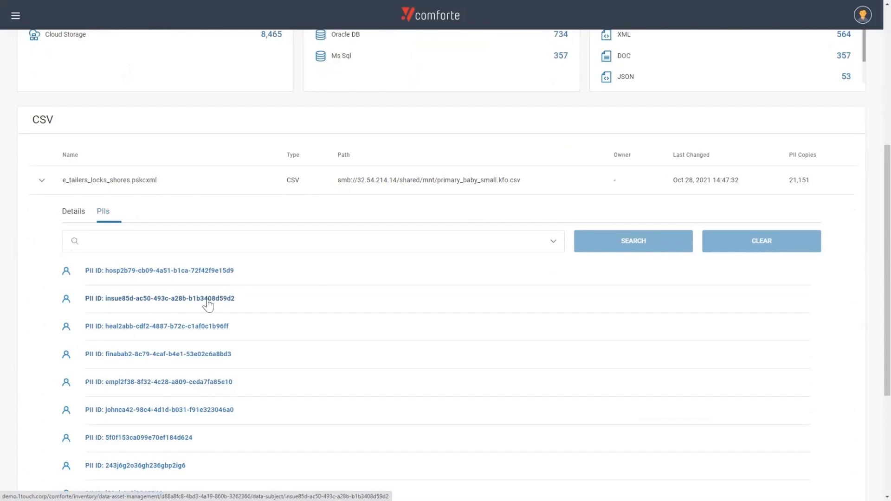
mouse_move(209, 304)
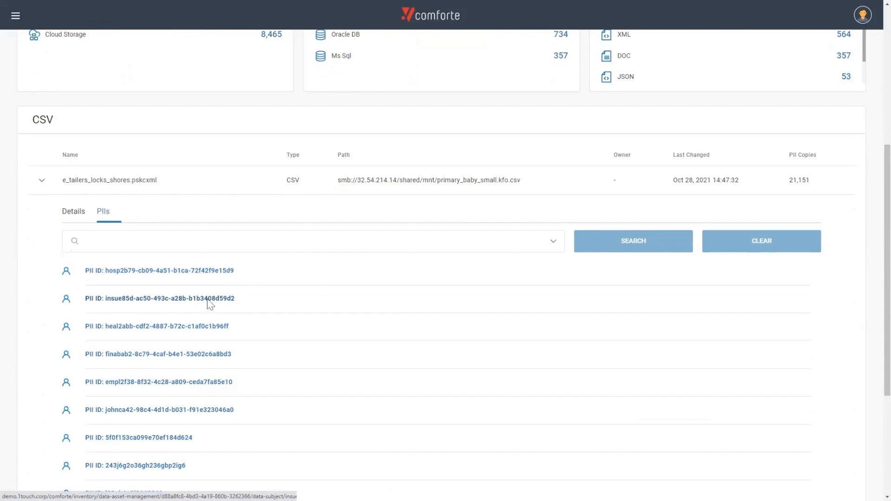
Open the second PII record's profile and review its attributes and confidence levels
left_click(168, 298)
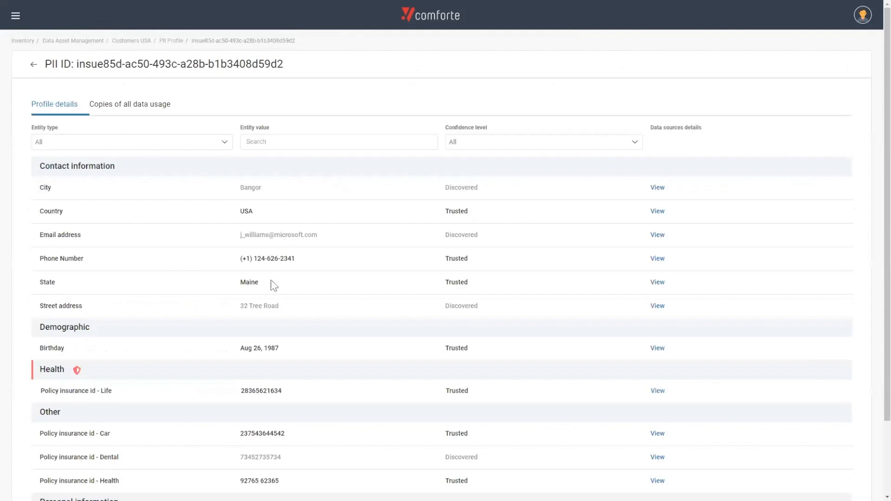
mouse_move(233, 211)
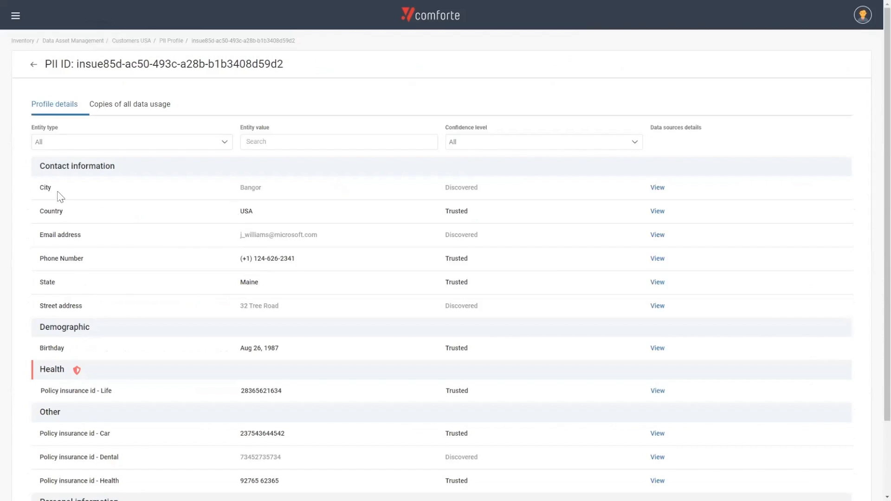
mouse_move(117, 261)
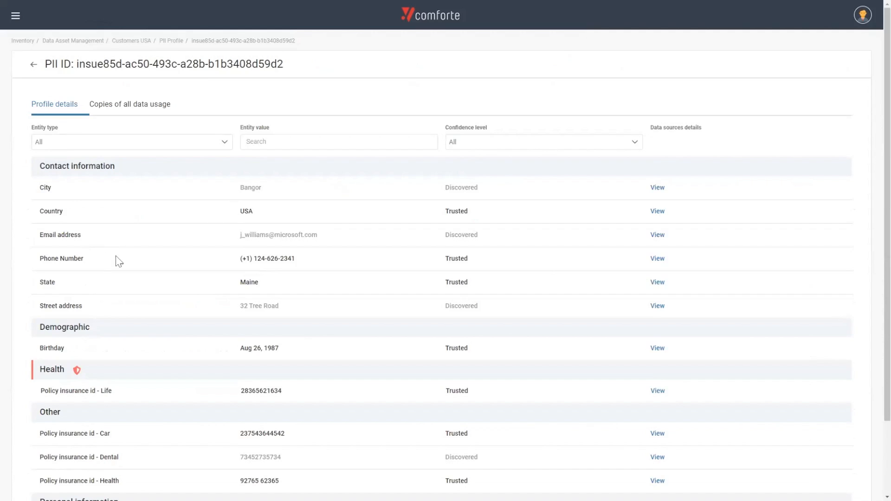
scroll("down", 3)
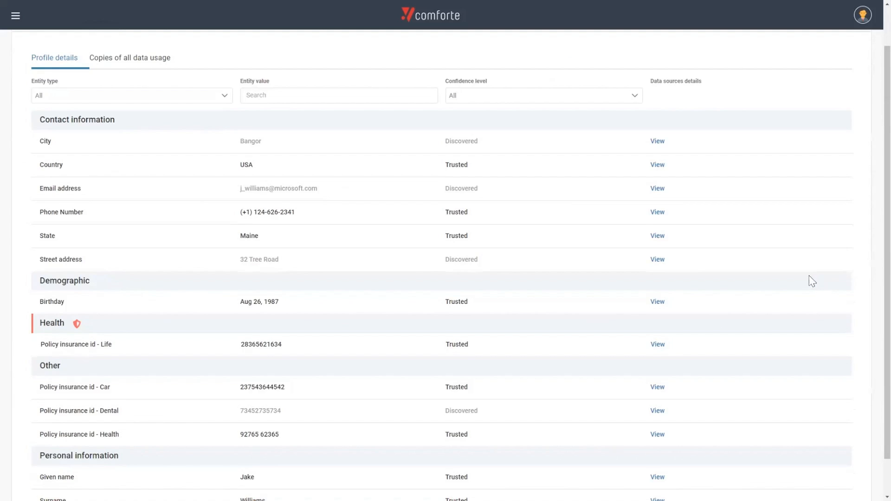
mouse_move(531, 197)
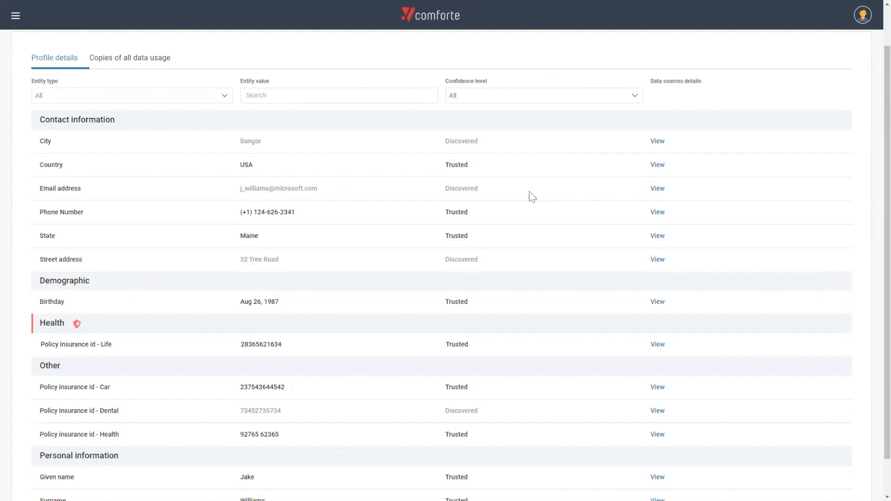
mouse_move(523, 196)
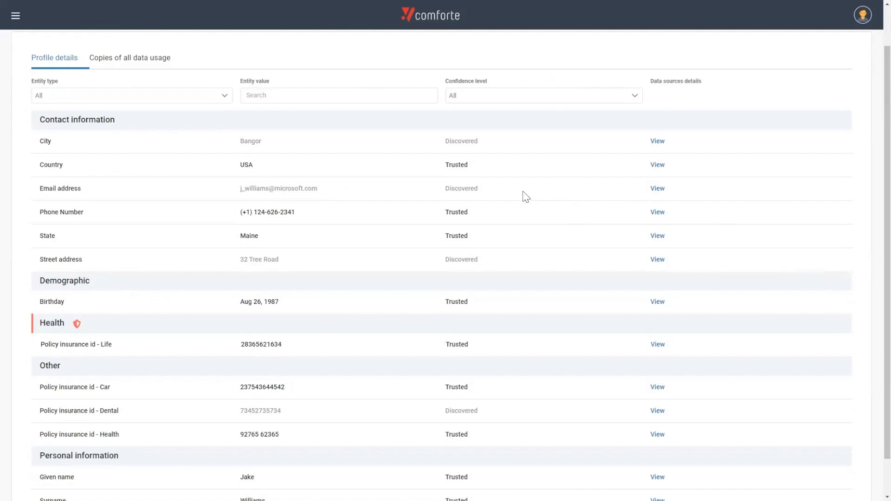
Navigate to Personal Data > DSAR Management to see the request tickets list
left_click(16, 16)
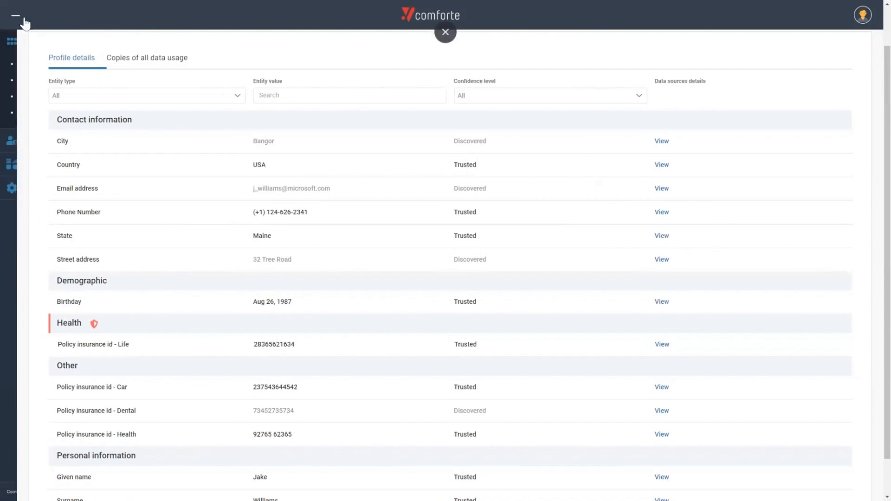
left_click(16, 17)
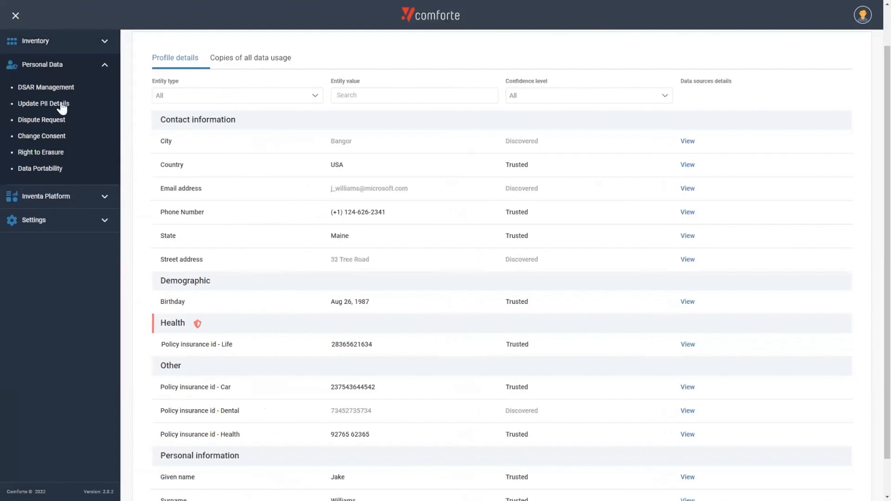
left_click(46, 88)
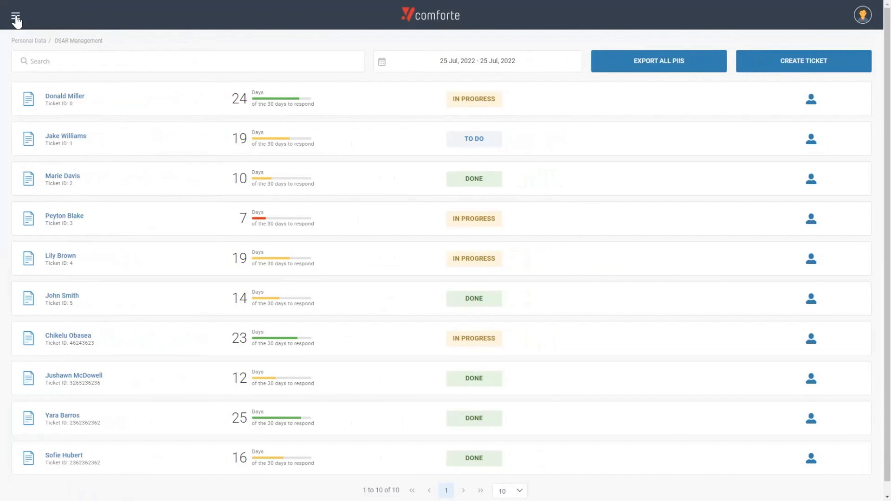
mouse_move(206, 166)
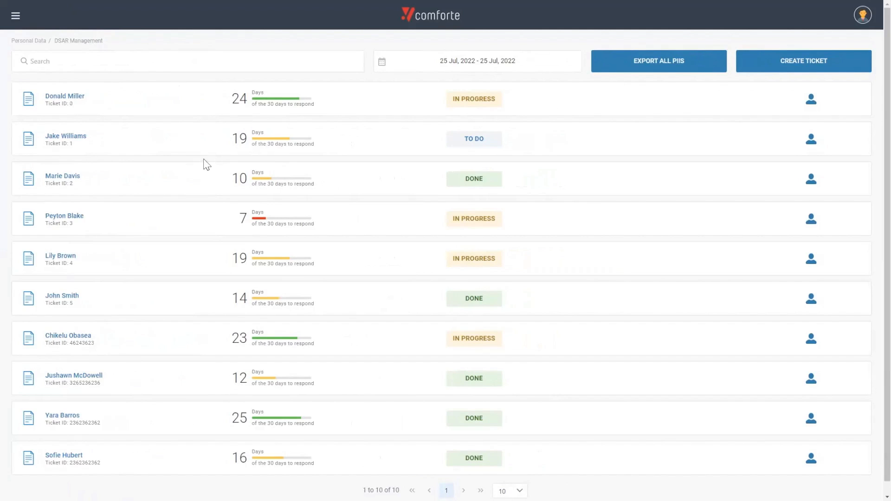
mouse_move(404, 125)
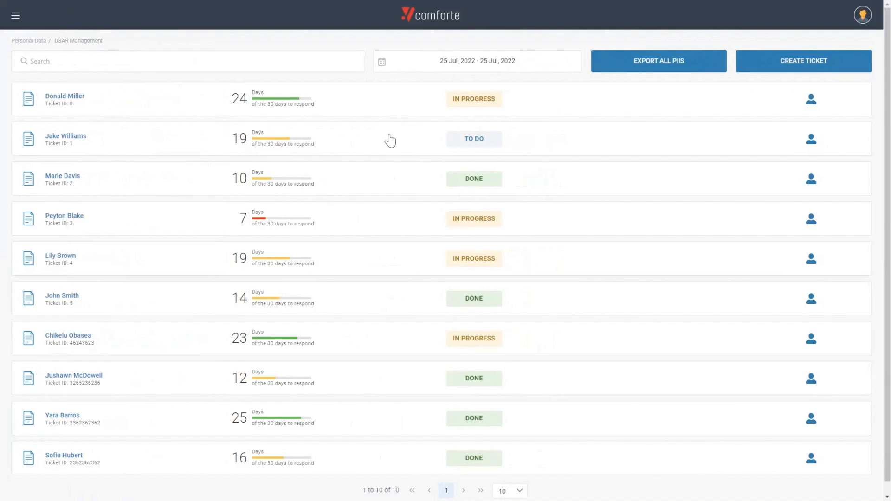
mouse_move(378, 151)
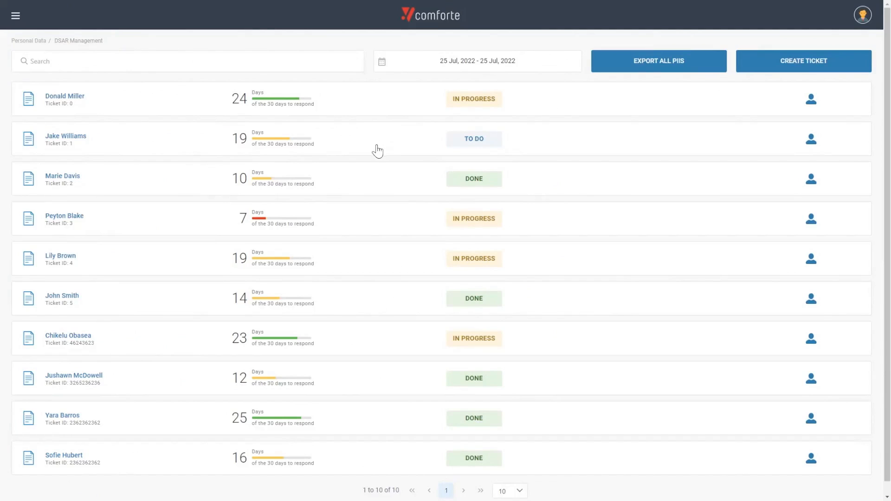
mouse_move(260, 231)
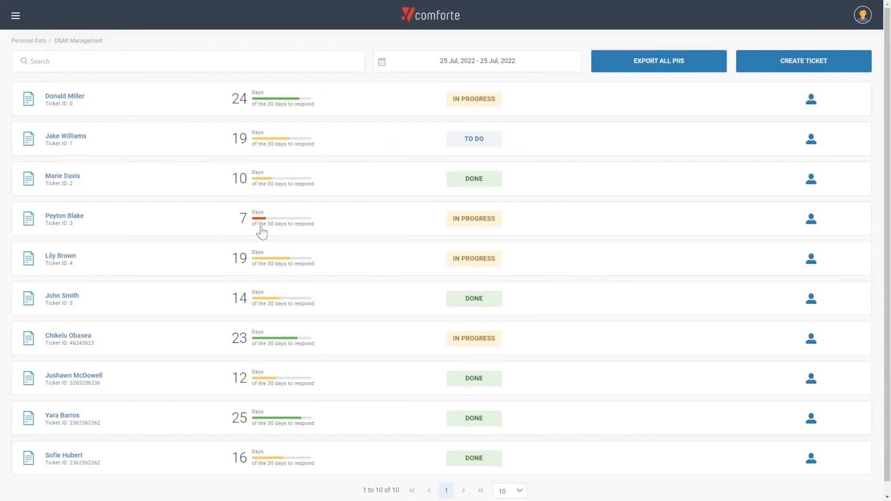
mouse_move(257, 234)
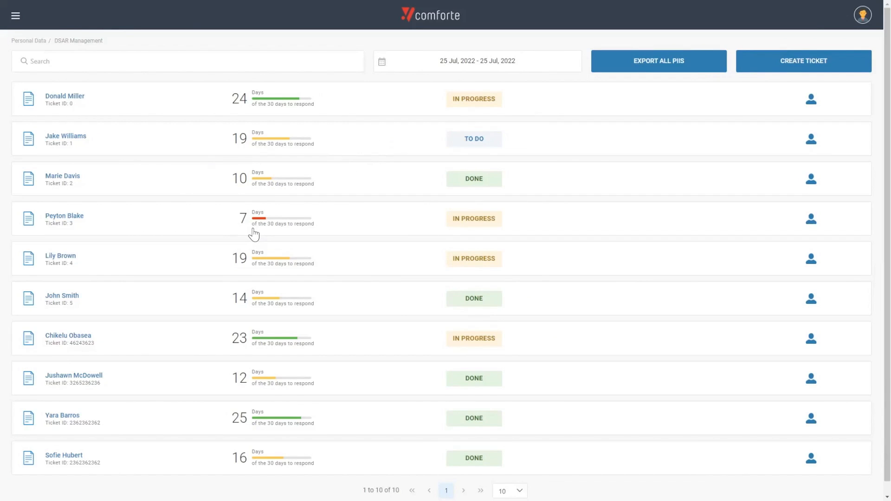
mouse_move(178, 244)
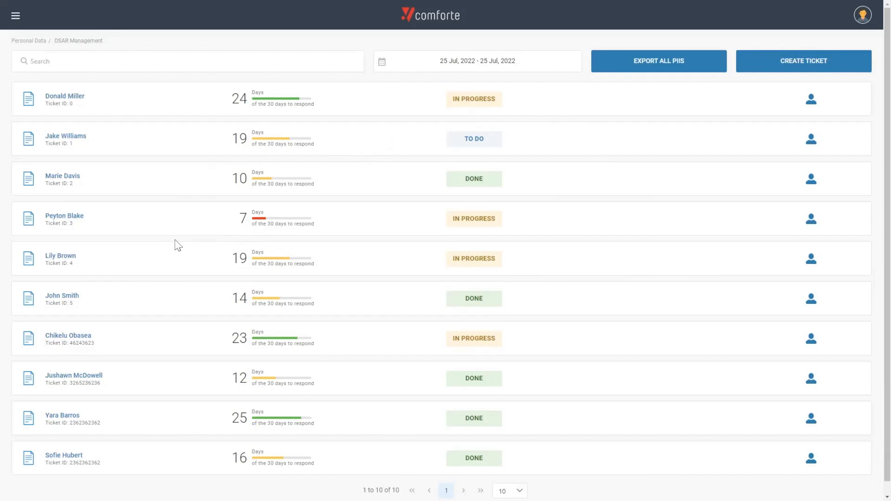
mouse_move(170, 248)
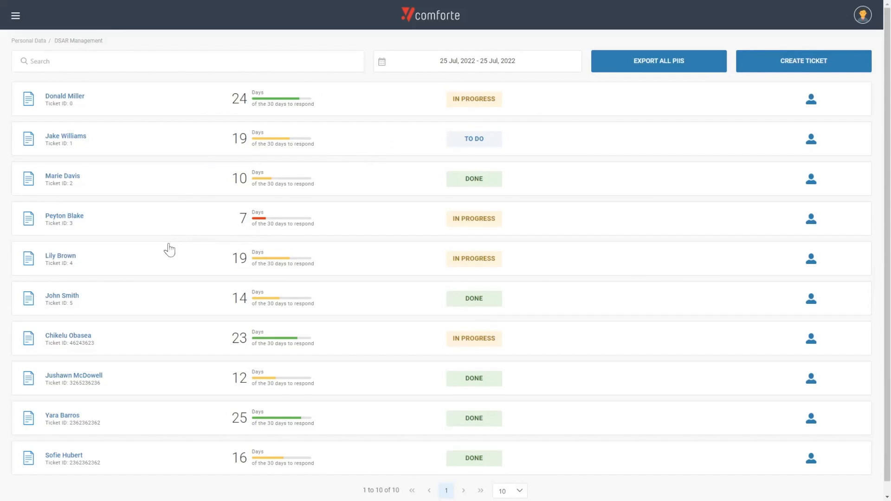
mouse_move(81, 300)
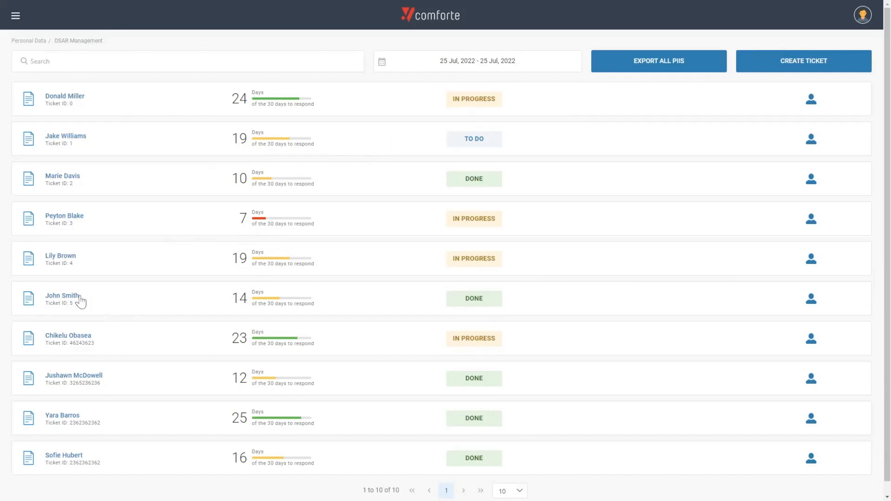
Open John Smith's request ticket and switch to his Personal Data Usage view
left_click(61, 295)
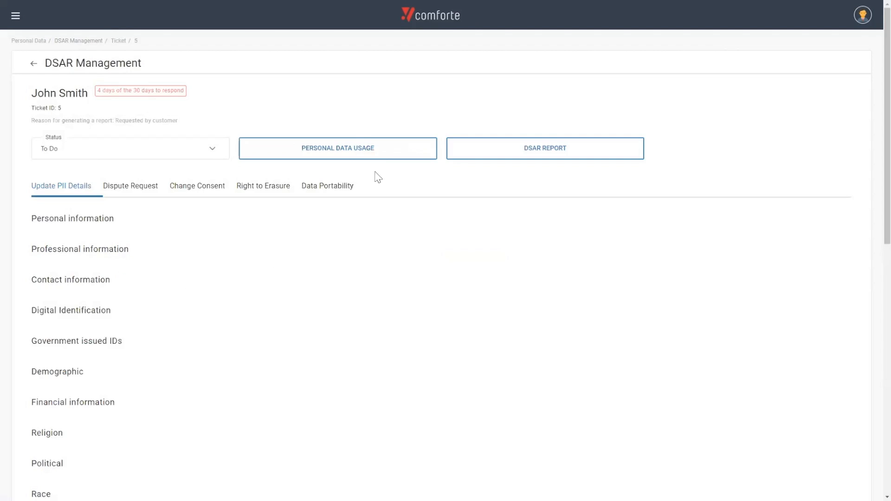
left_click(337, 148)
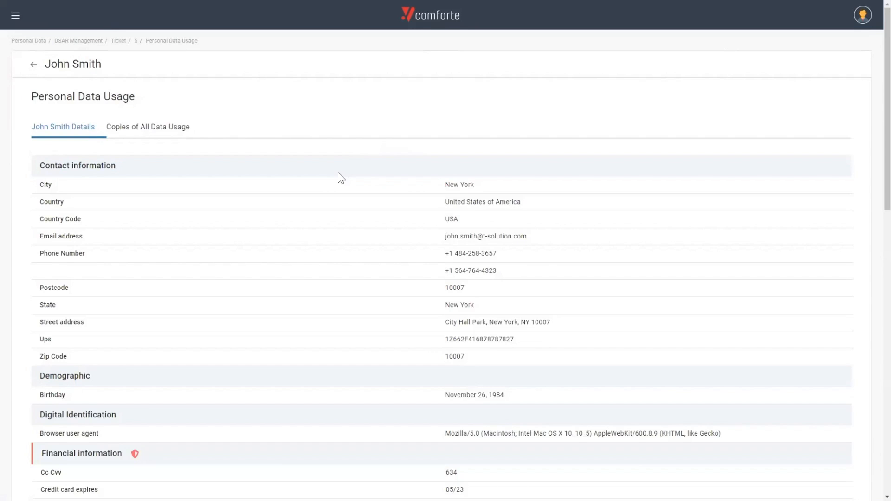
Scroll through John Smith's contact, financial and ID records
scroll("down", 3)
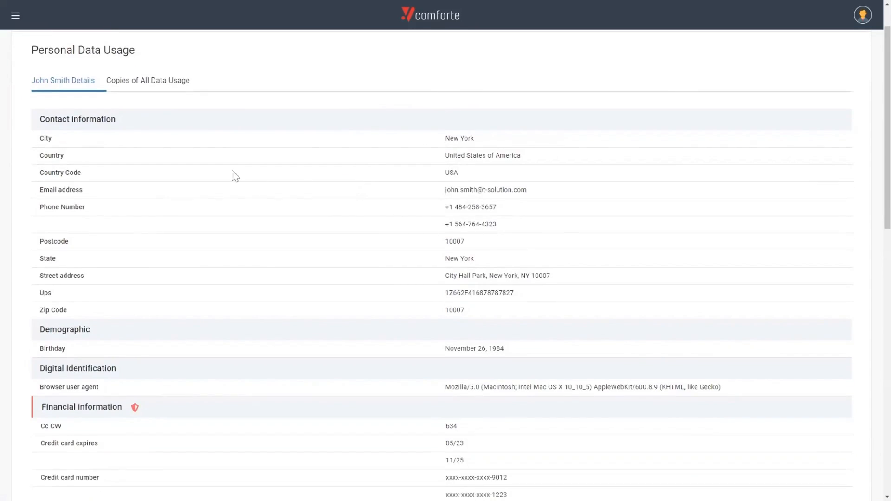
mouse_move(211, 176)
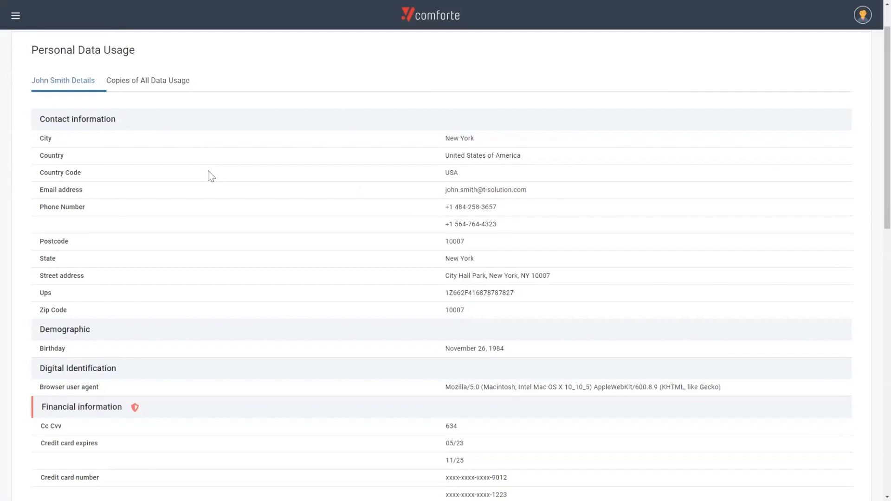
scroll("down", 3)
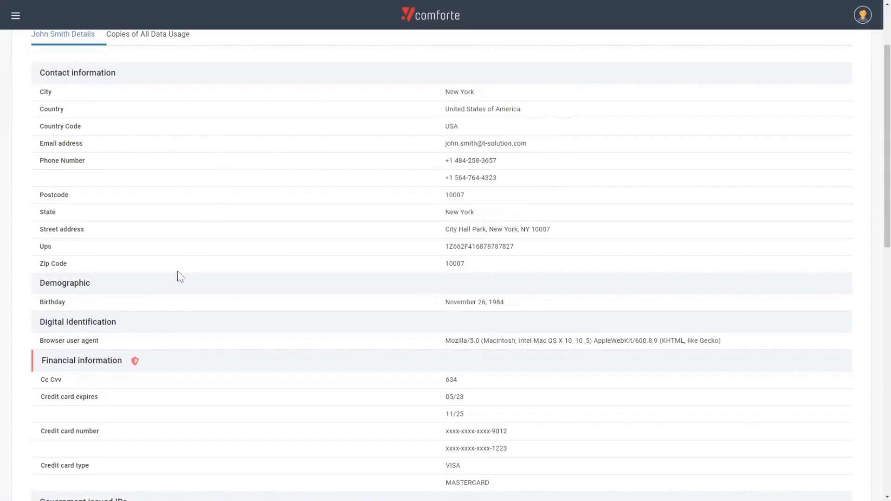
scroll("down", 3)
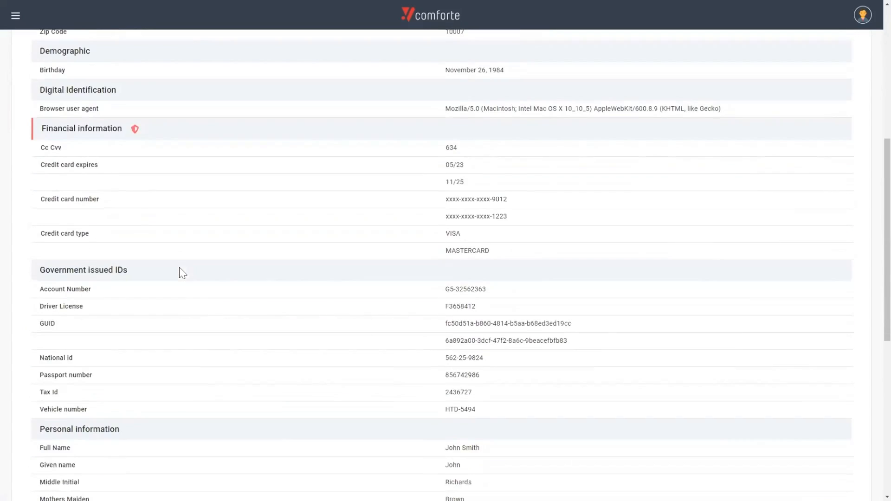
scroll("down", 3)
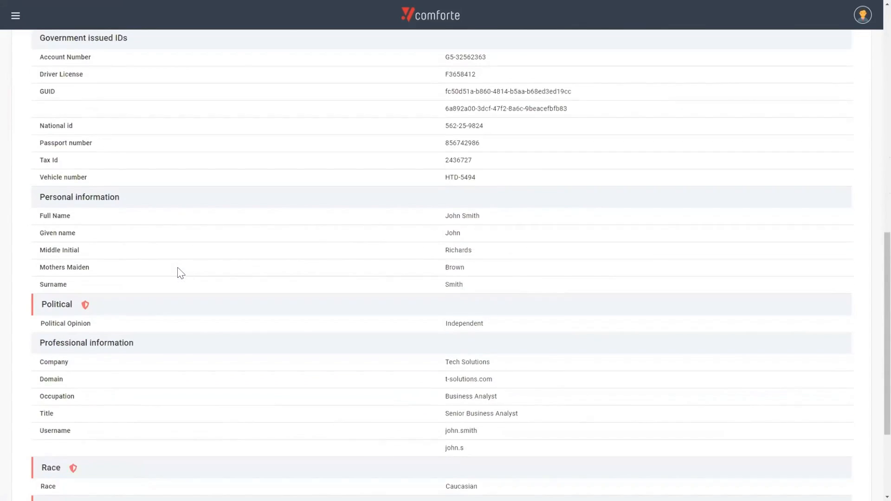
scroll("up", 3)
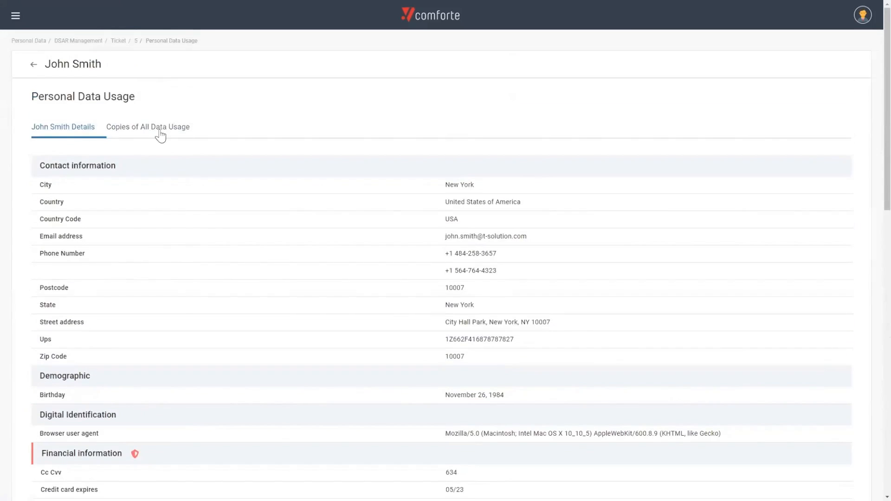
Expand Transactions under Copies of All Data Usage to reveal the crmapp.corp.com users.sql record
left_click(147, 126)
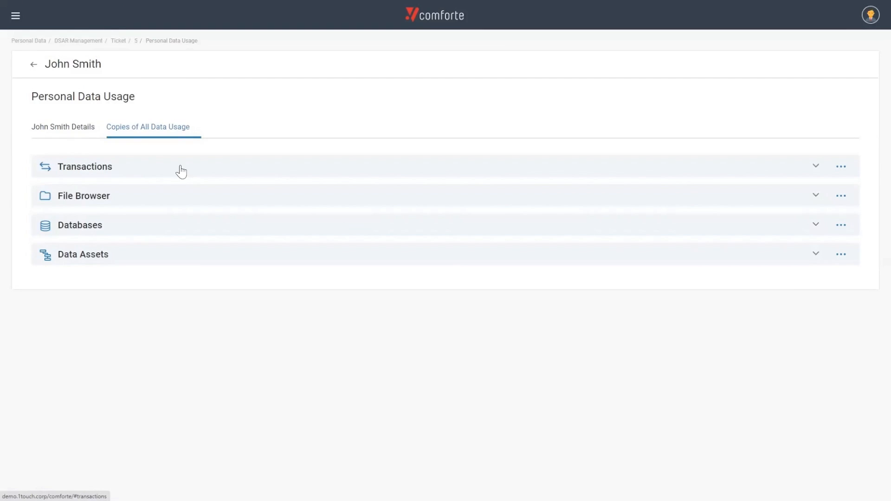
left_click(85, 166)
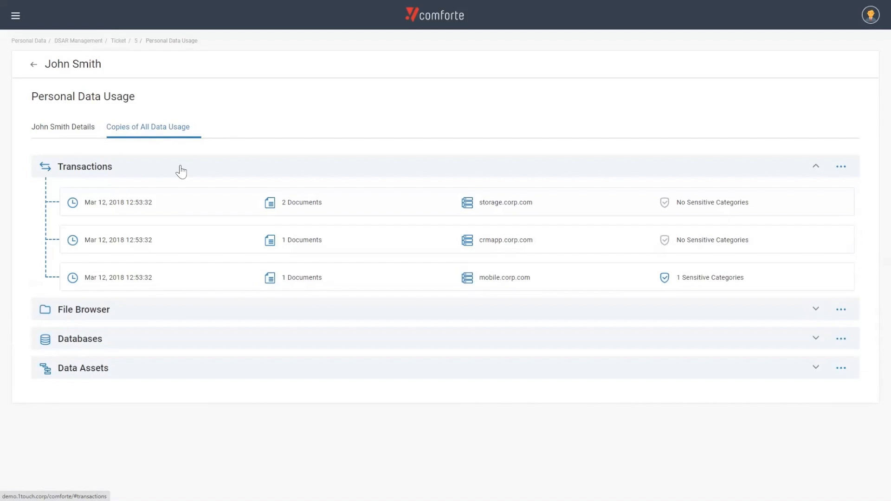
mouse_move(116, 233)
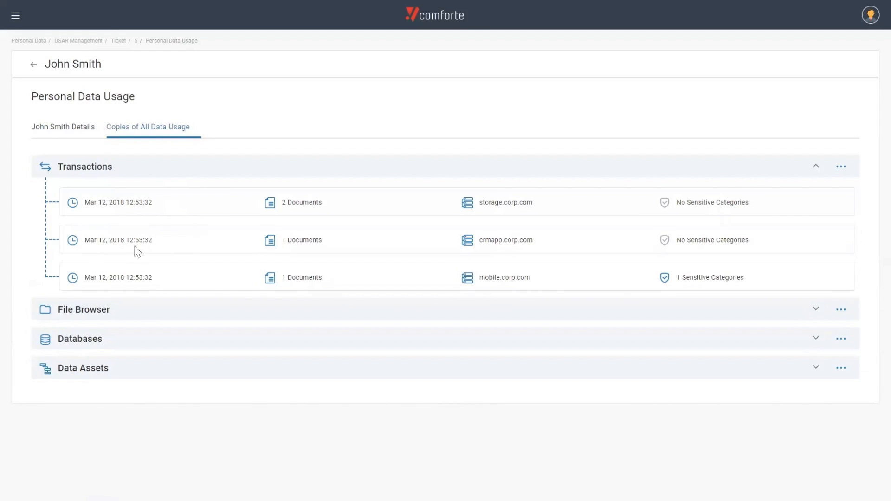
mouse_move(340, 249)
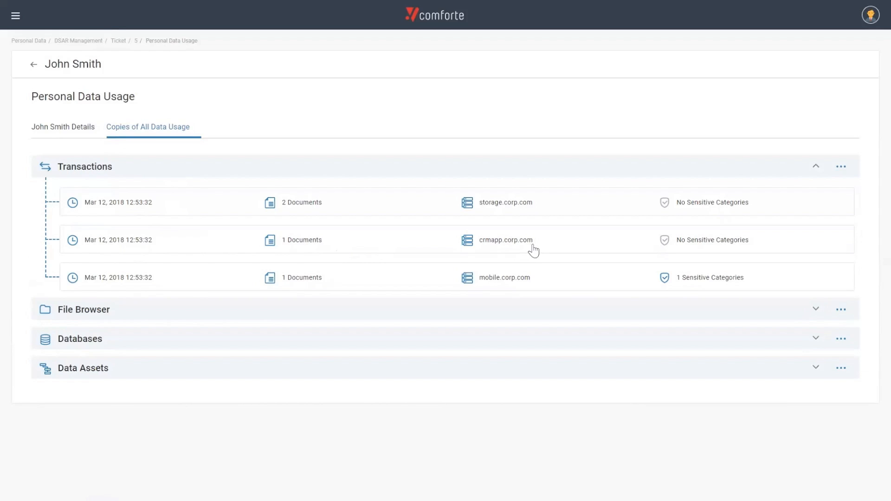
left_click(505, 240)
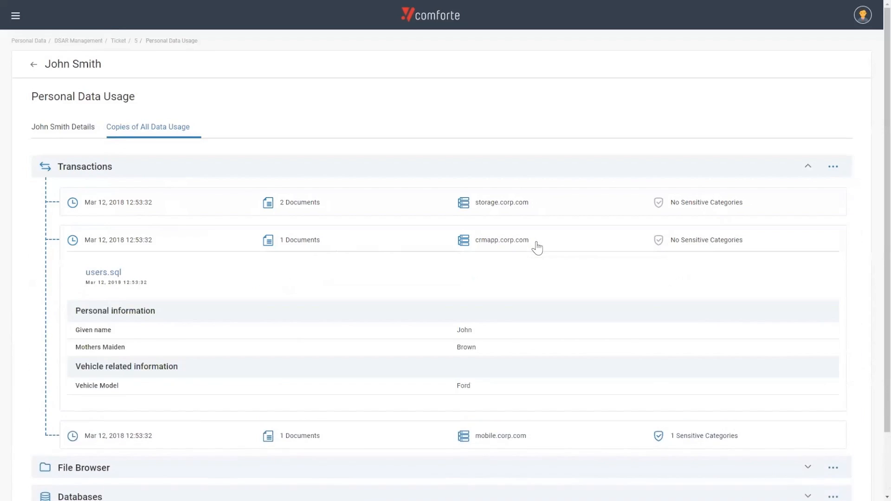
mouse_move(444, 292)
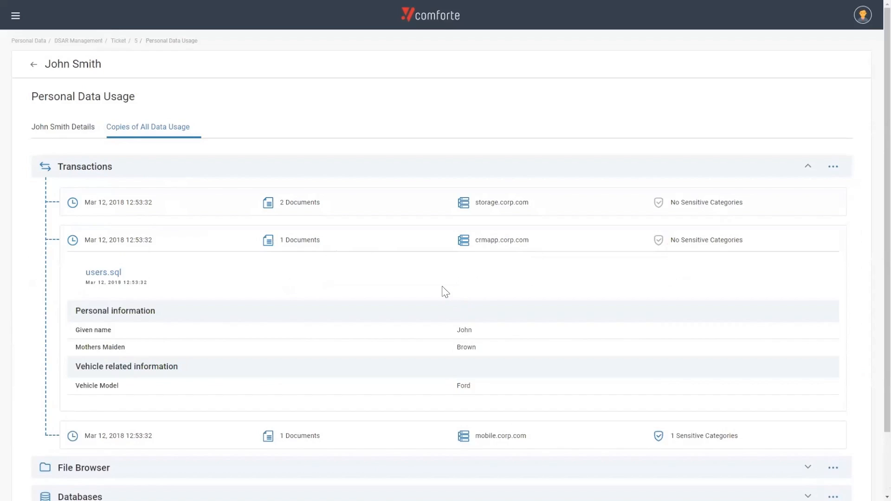
mouse_move(427, 289)
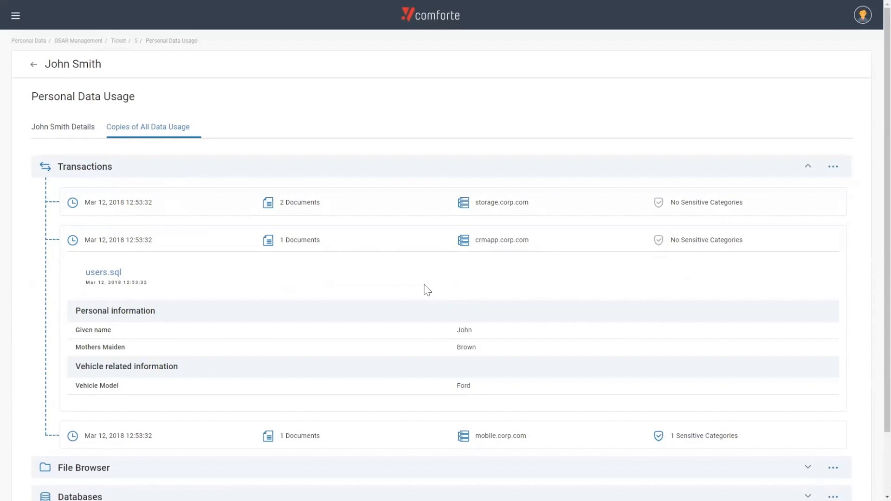
mouse_move(420, 291)
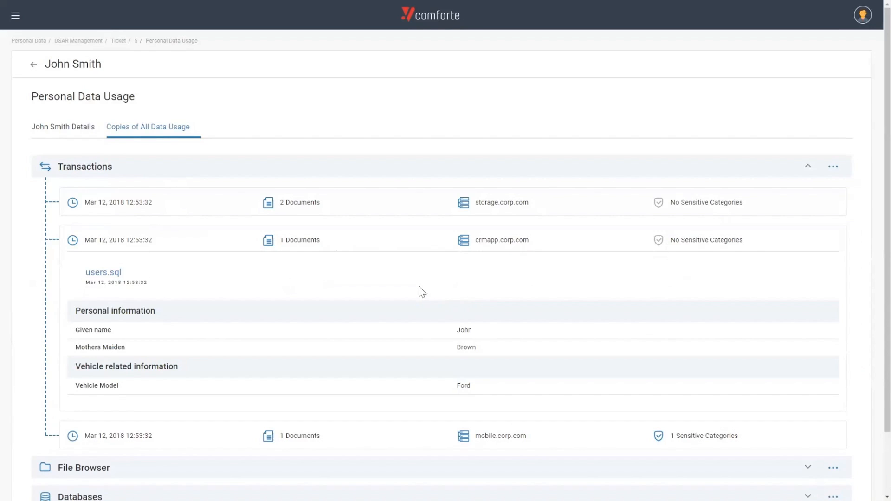
scroll("down", 3)
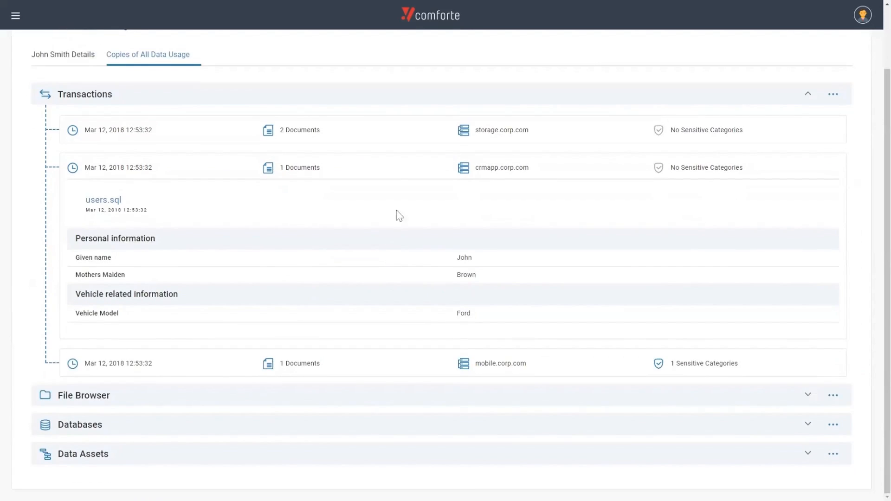
Collapse Transactions and expand the File Browser and Databases sections
left_click(806, 93)
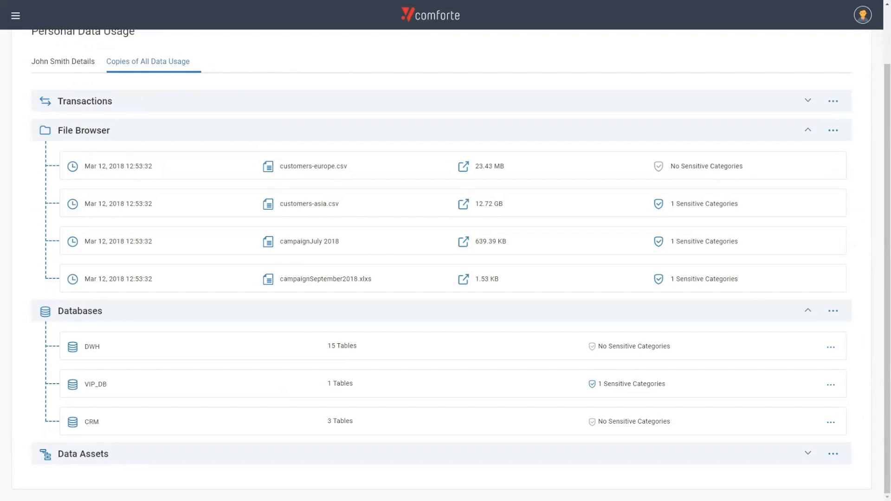
mouse_move(738, 188)
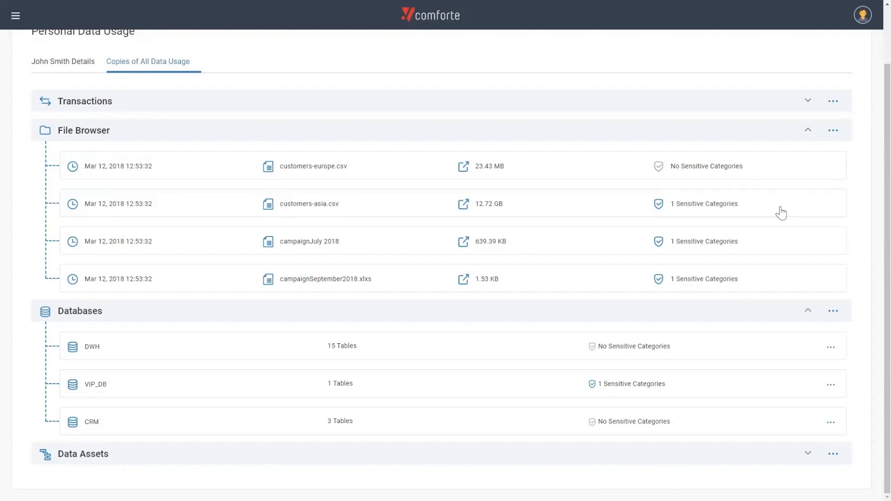
mouse_move(773, 214)
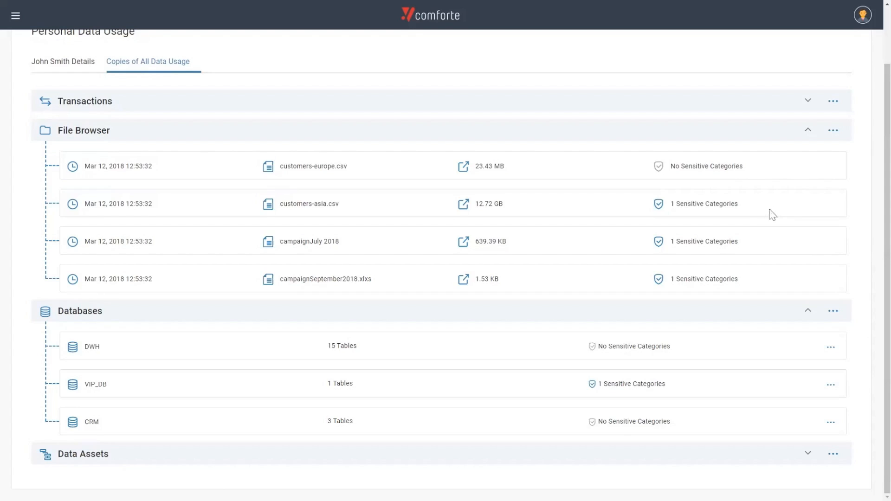